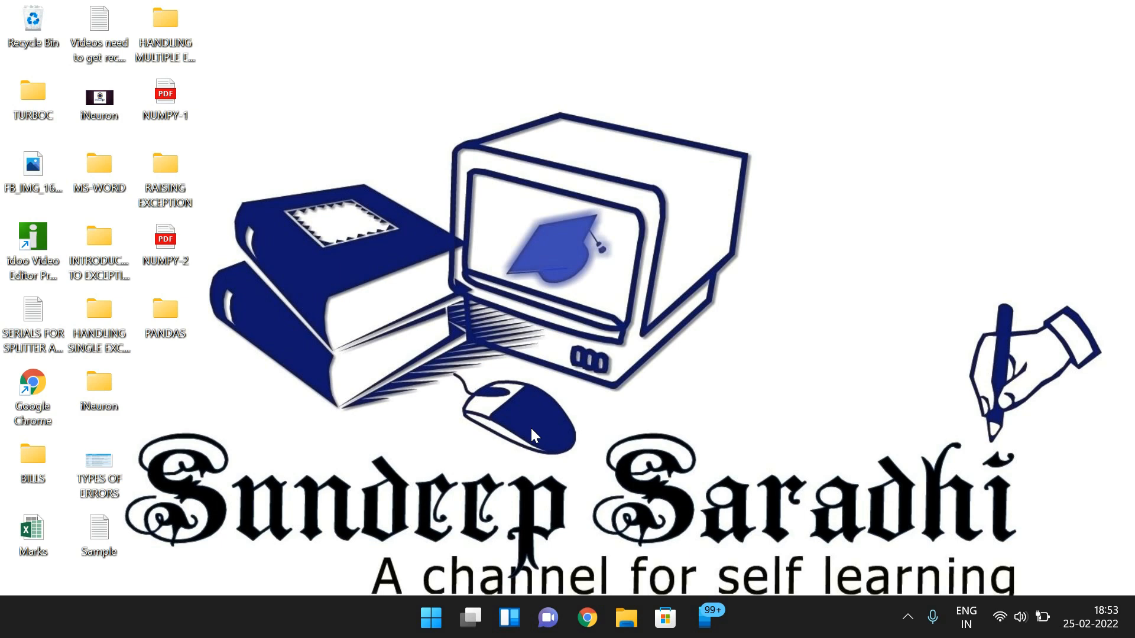
Launch Jupyter Notebook from the taskbar so localhost:8888/tree opens in Chrome.
{"action": "left_click", "coordinate": [430, 618]}
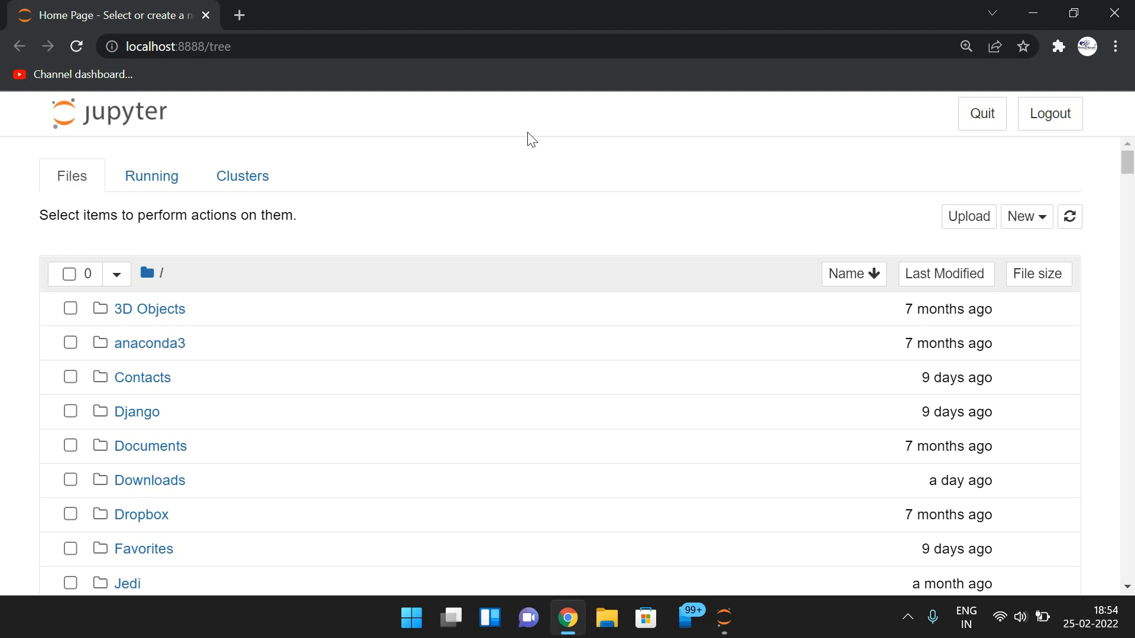
Create a new Python 3 notebook via New, opening Untitled218.
{"action": "left_click", "coordinate": [1025, 216]}
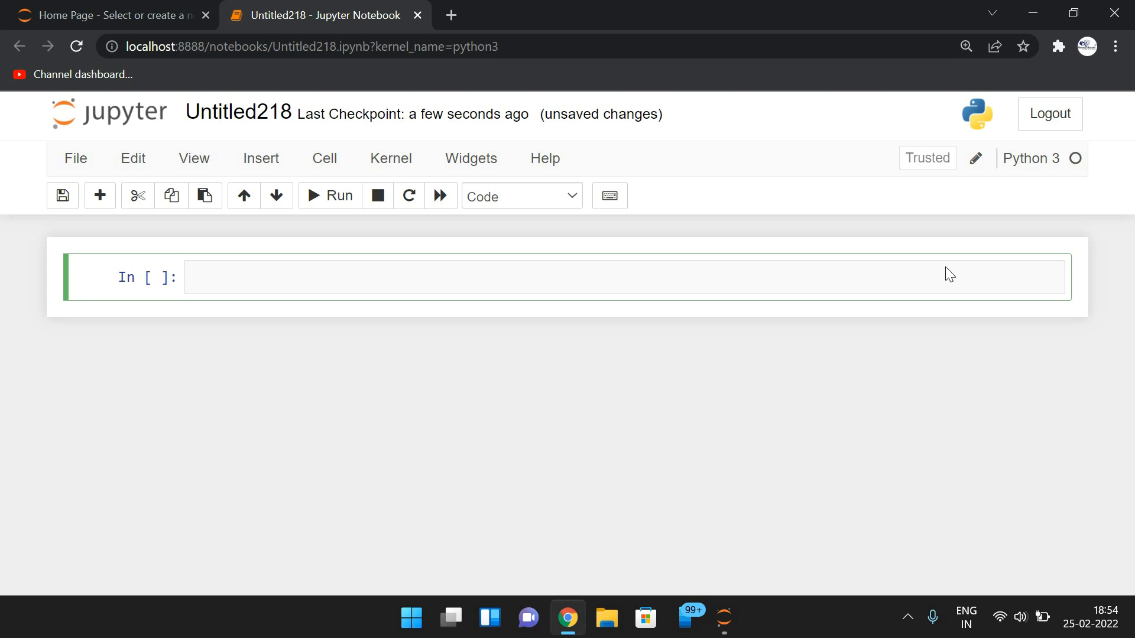
Type 'class InvalidData(Exception):' with an indented 'pass' body in the first cell.
{"action": "type", "text": "clas"}
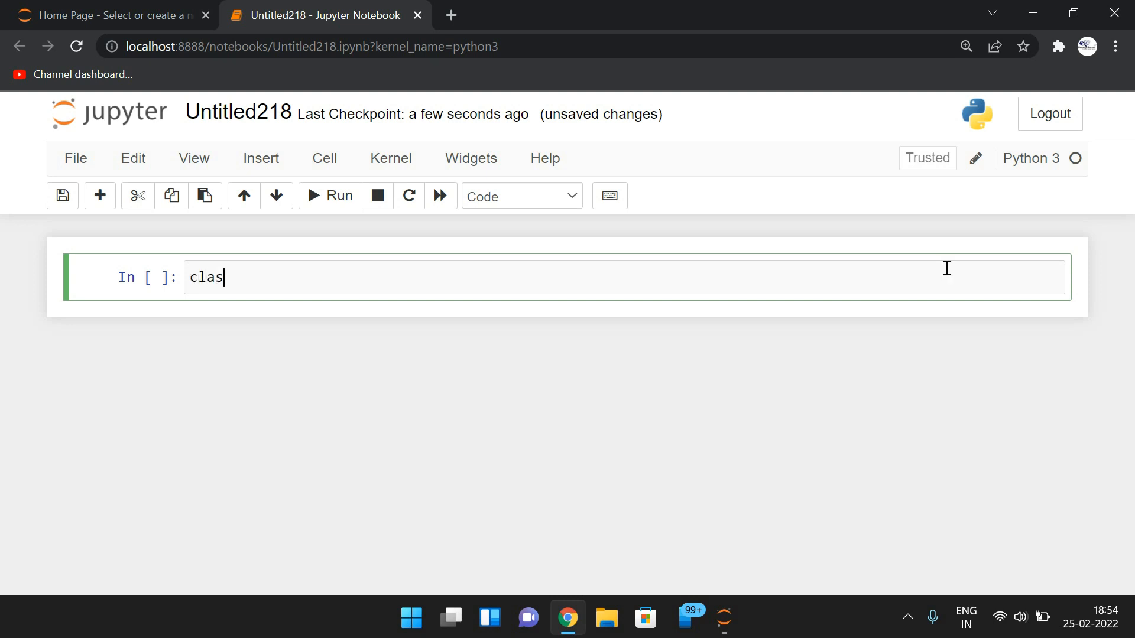
{"action": "type", "text": "s"}
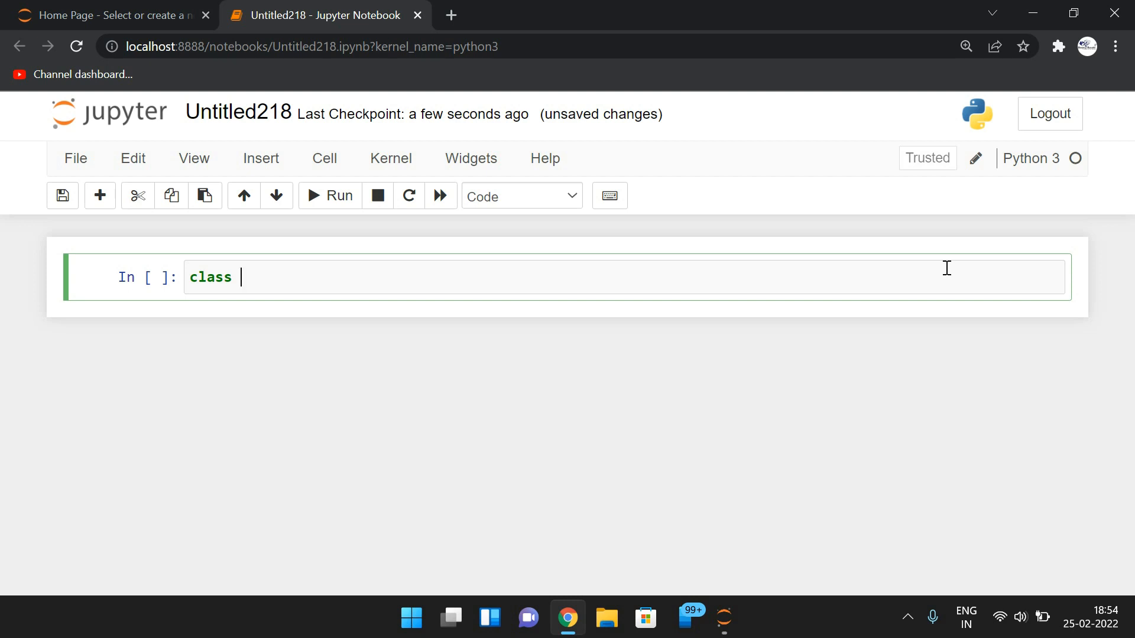
{"action": "type", "text": "Inv"}
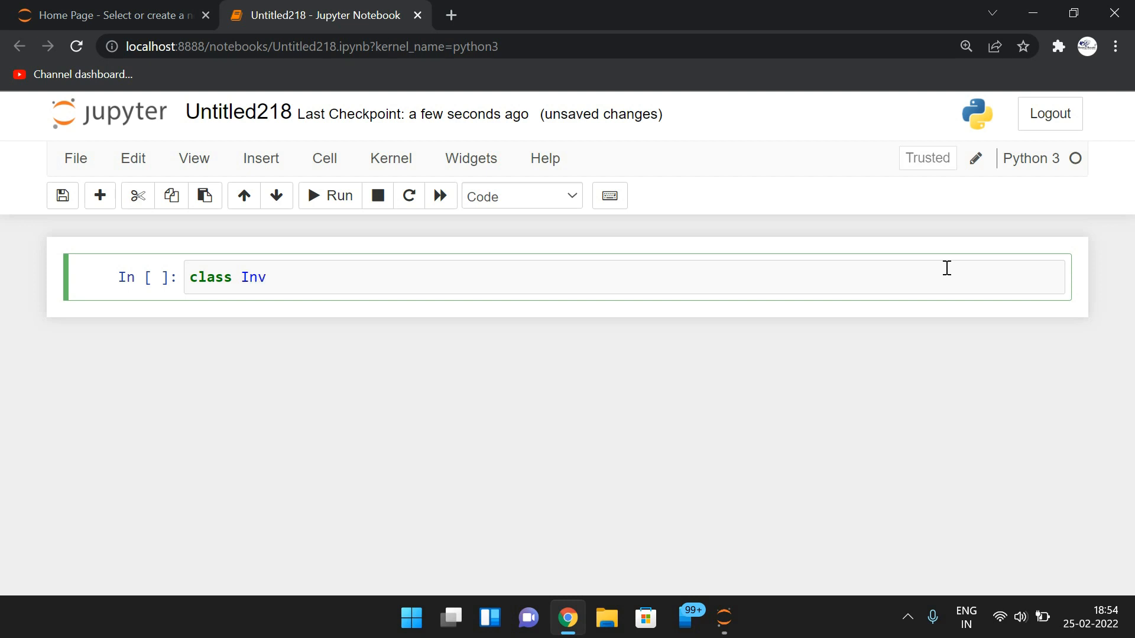
{"action": "type", "text": "alid"}
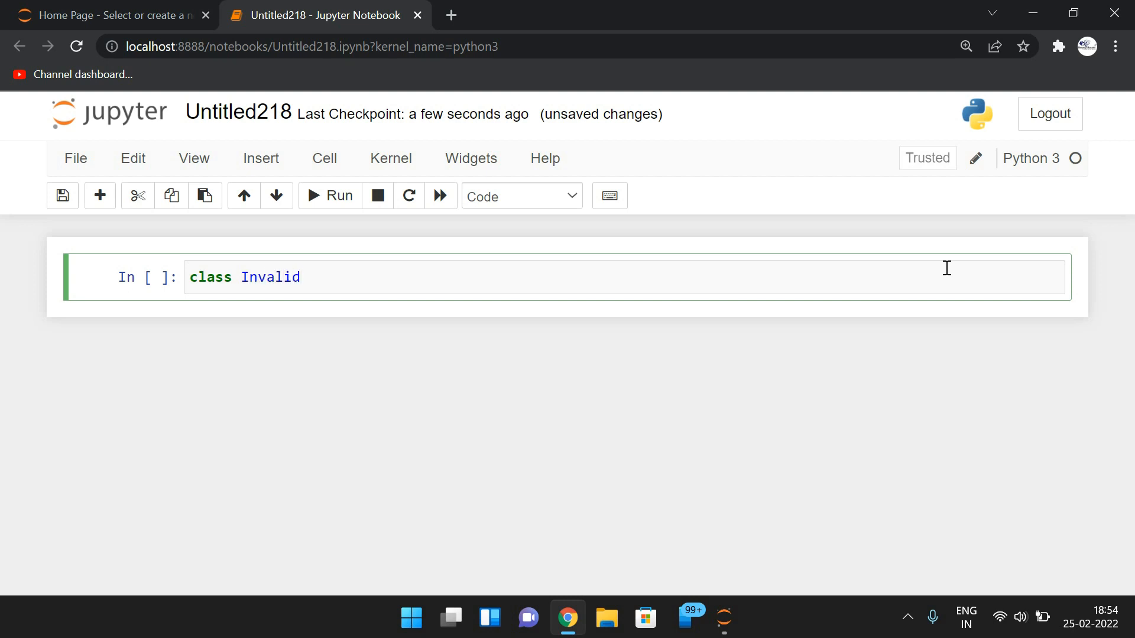
{"action": "type", "text": "Data"}
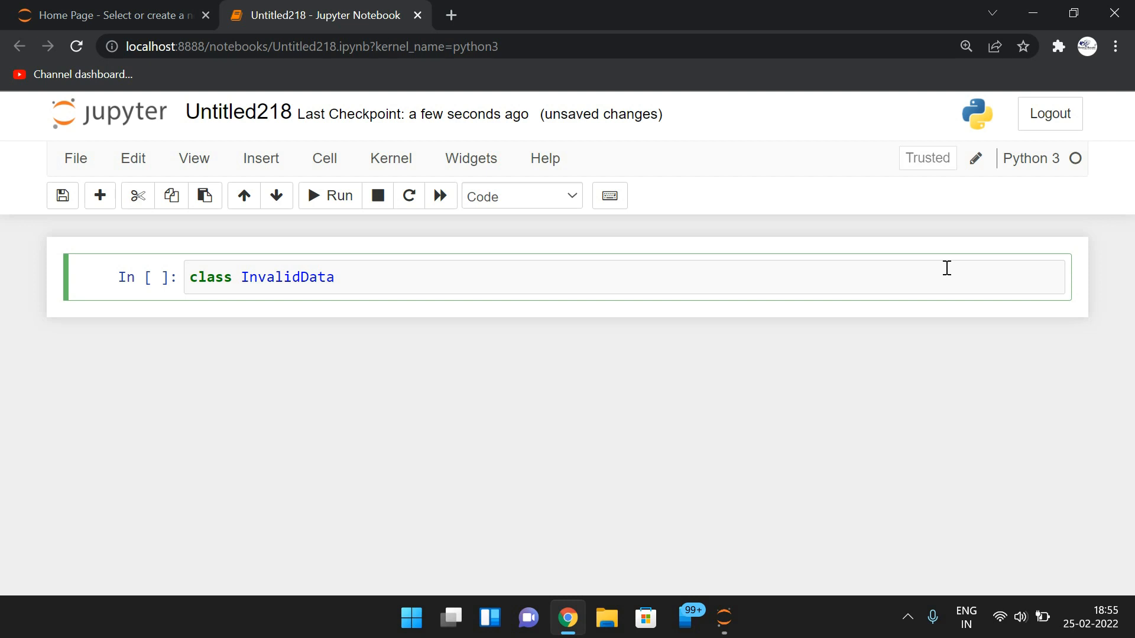
{"action": "type", "text": "(E"}
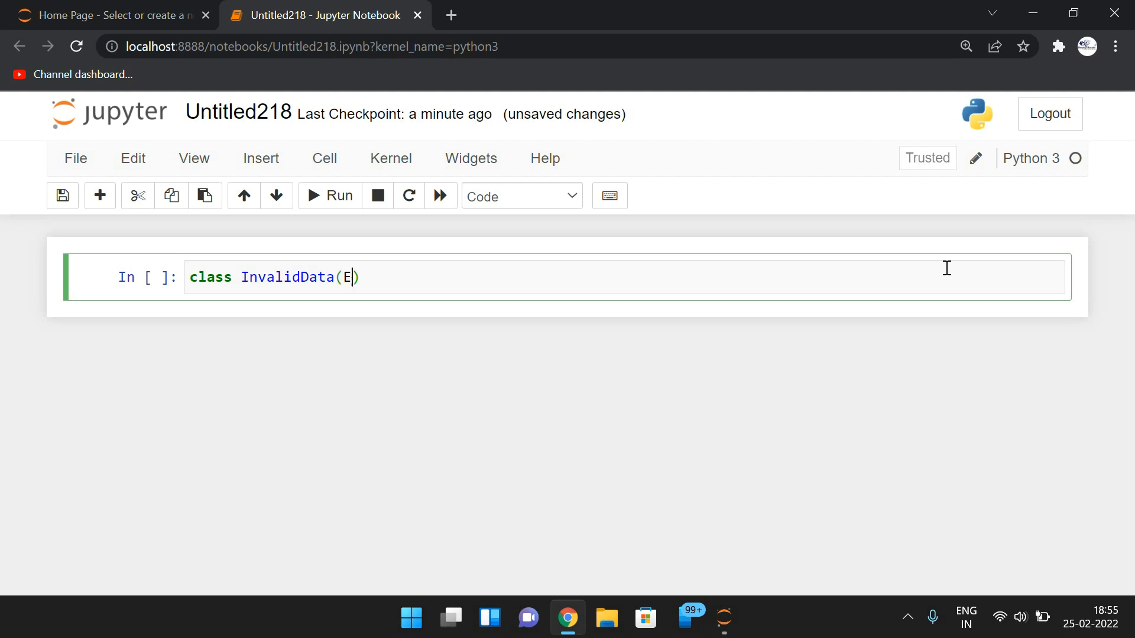
{"action": "type", "text": "xception"}
{"action": "type", "text": "pa"}
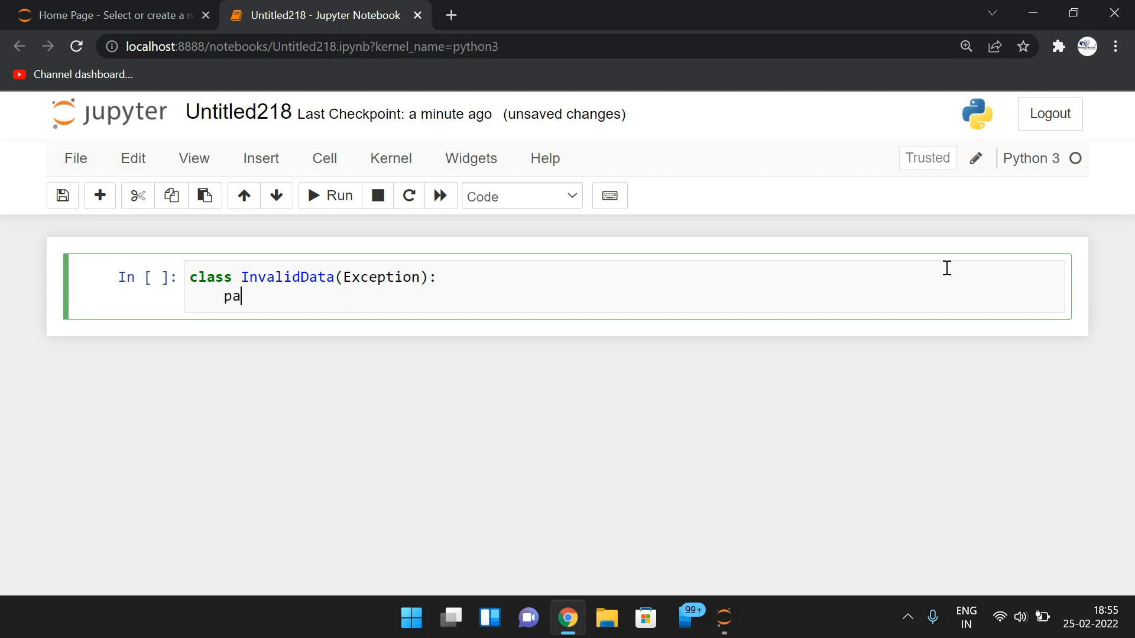
{"action": "type", "text": "ss"}
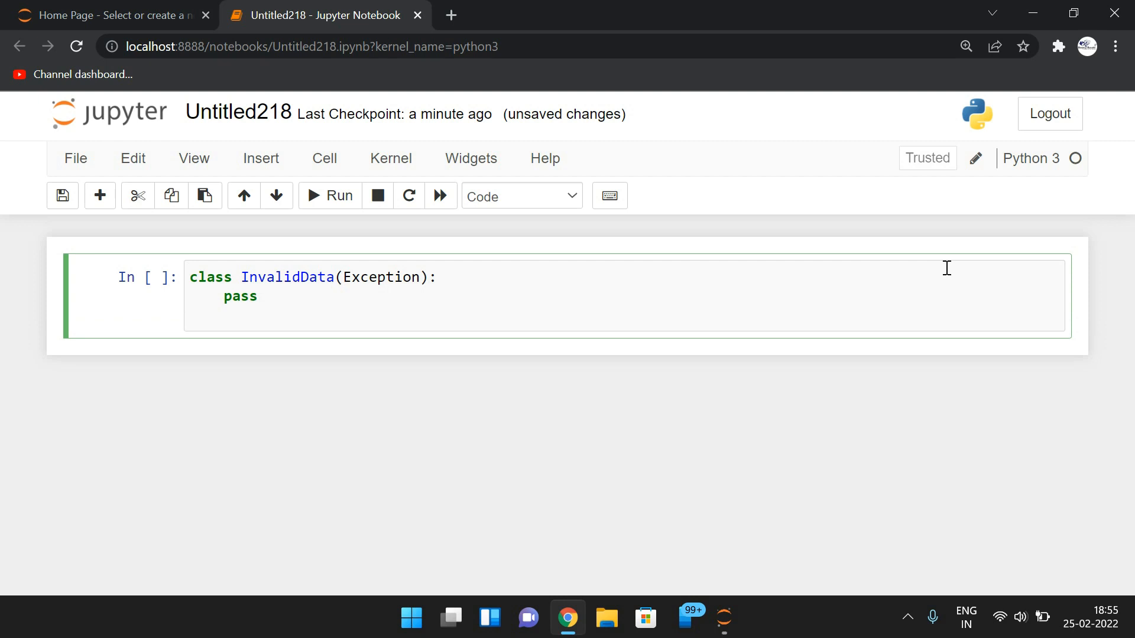
Add marks=int(input("Enter Marks for student")) and begin the try block.
{"action": "type", "text": "ma"}
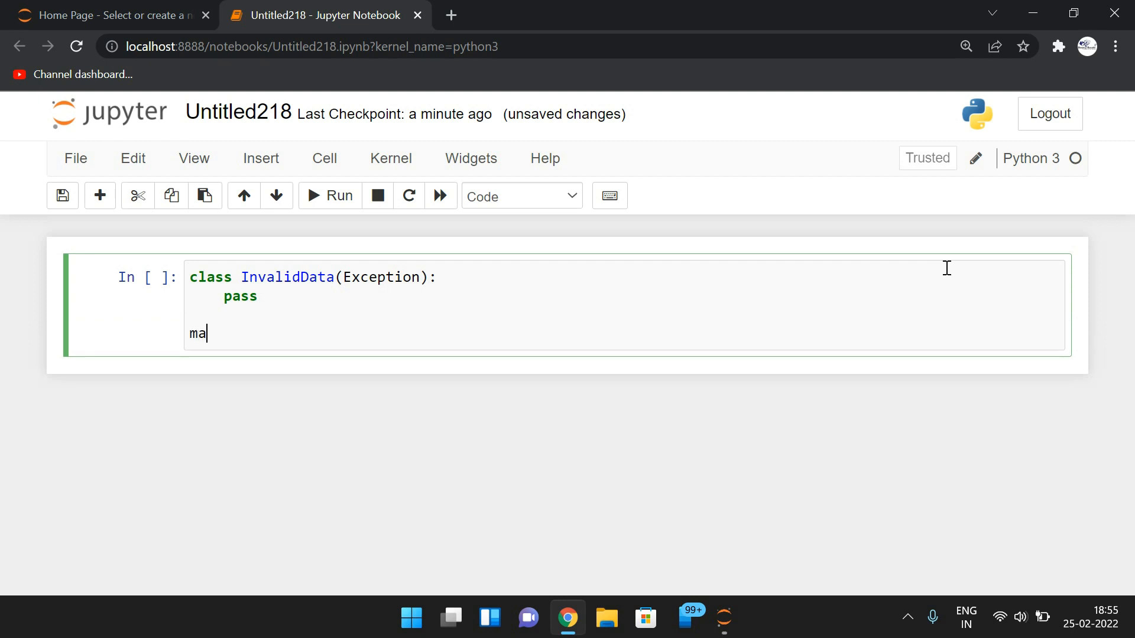
{"action": "type", "text": "rks="}
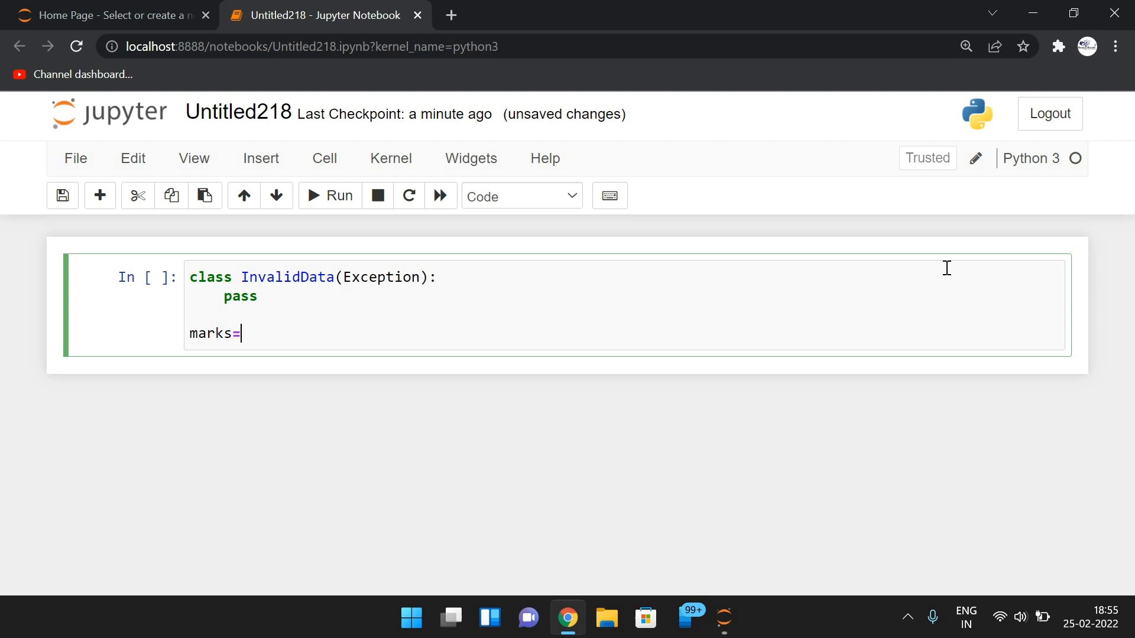
{"action": "type", "text": "int(input"}
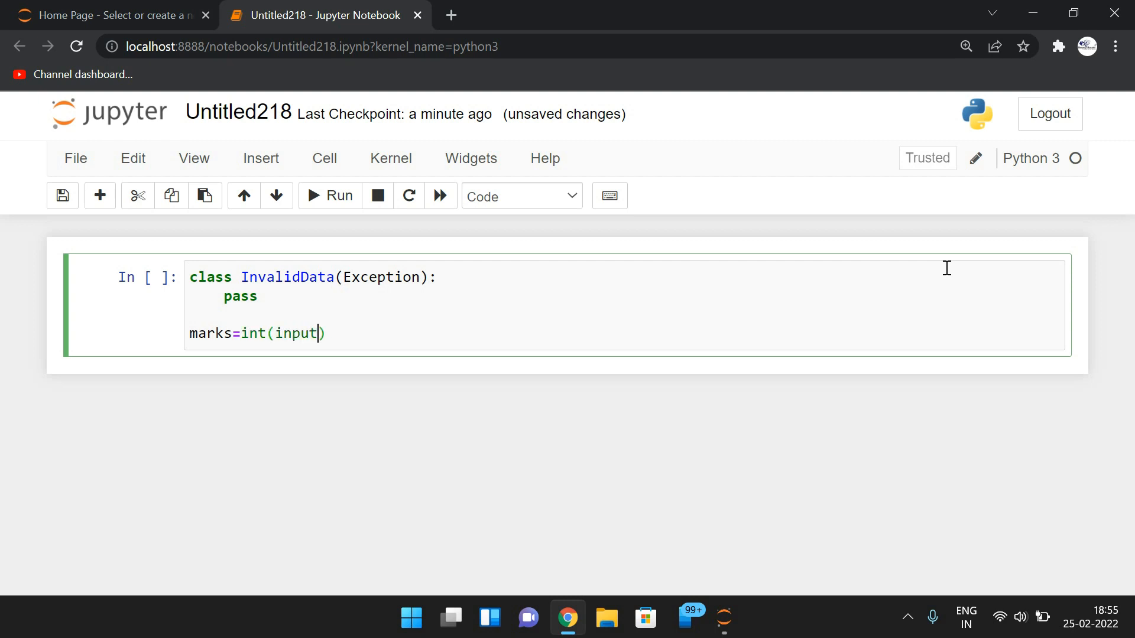
{"action": "type", "text": "\"En\""}
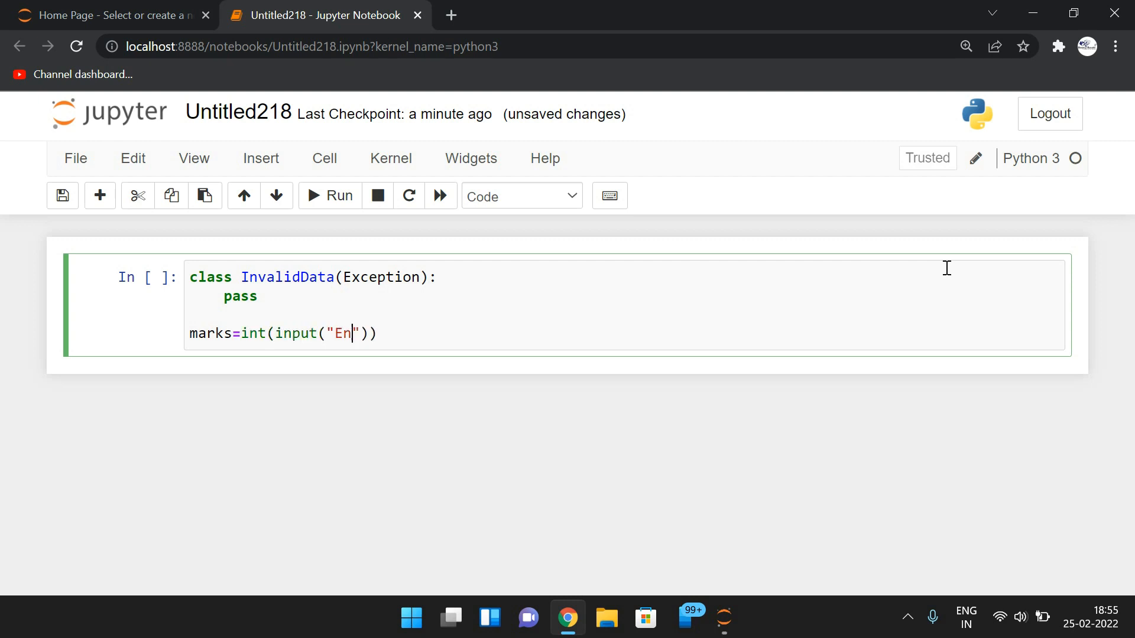
{"action": "type", "text": "ter"}
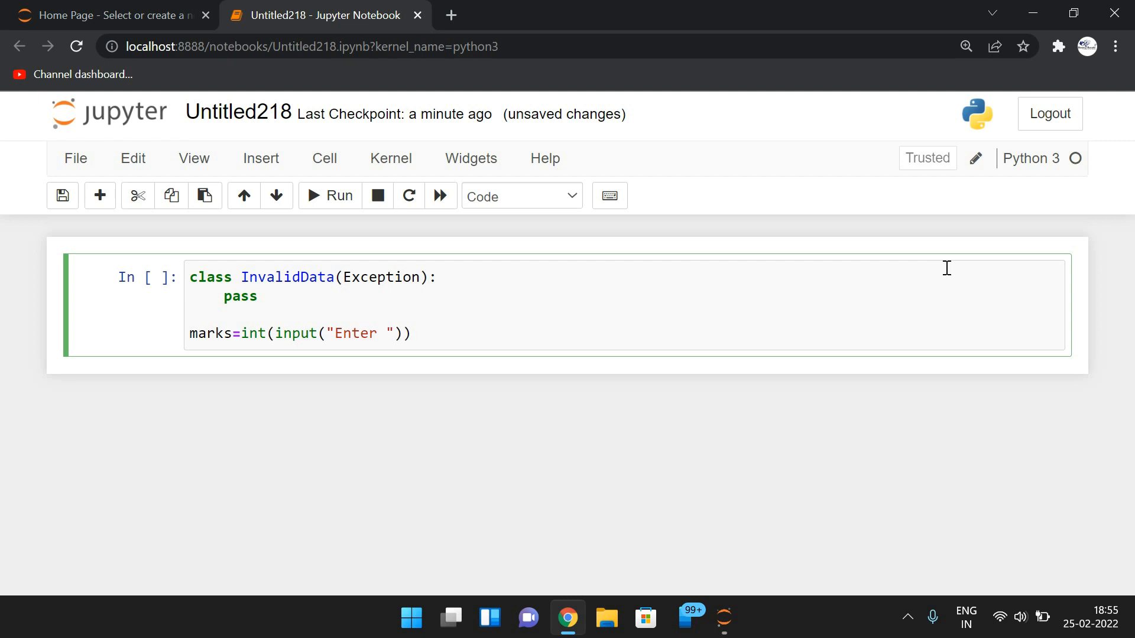
{"action": "type", "text": "Marks for"}
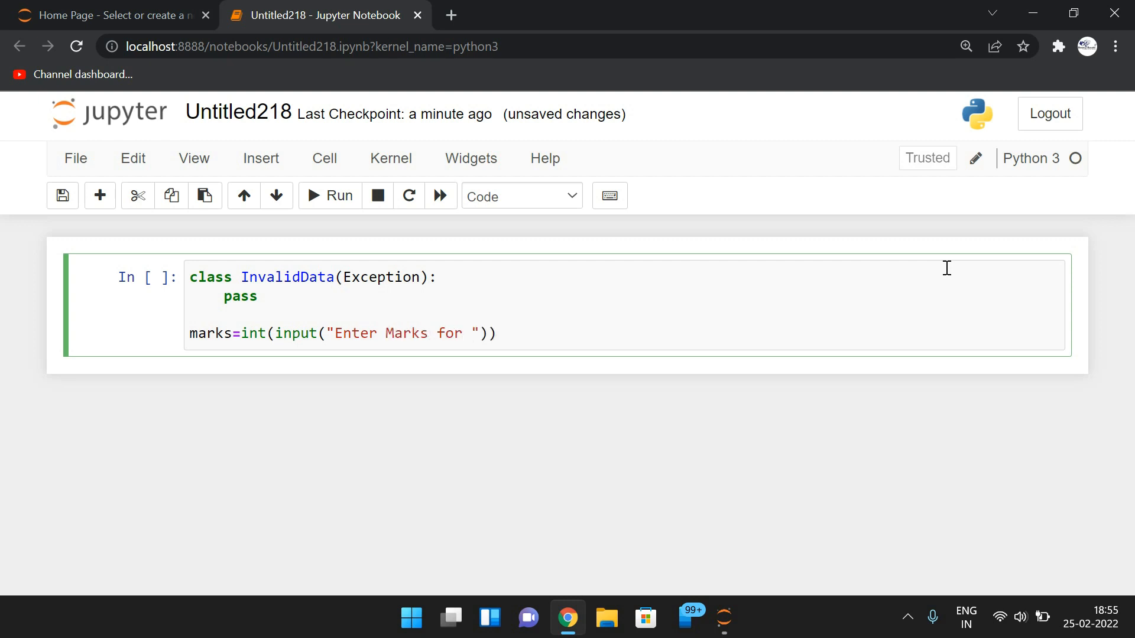
{"action": "type", "text": "student"}
{"action": "type", "text": "if"}
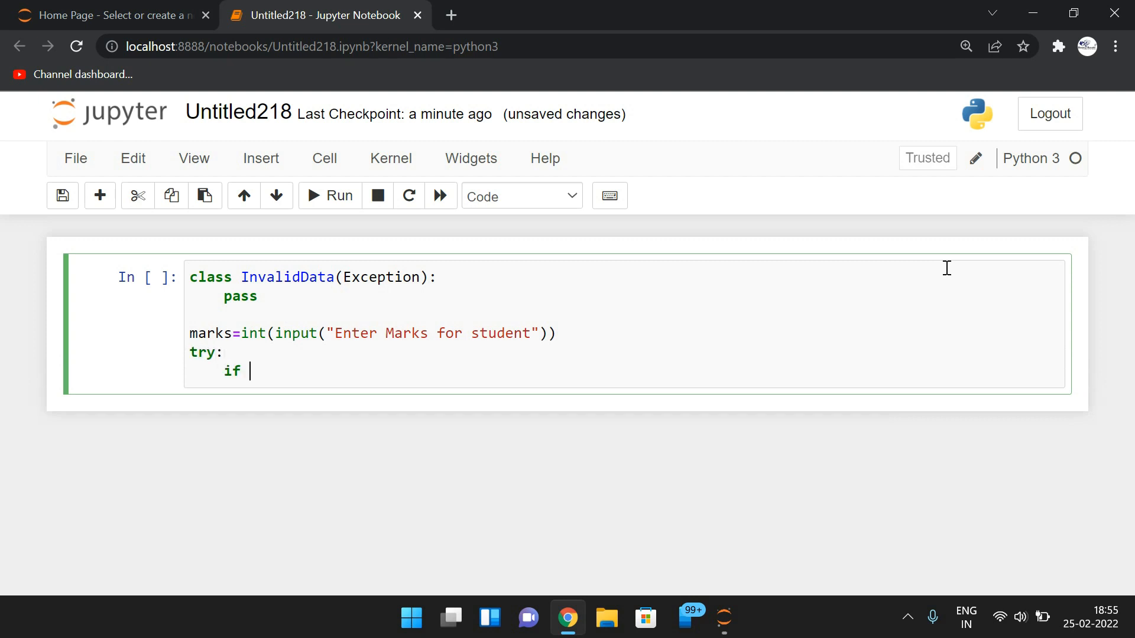
Raise InvalidData when marks<0 or marks>100 inside the try block.
{"action": "type", "text": "marks<0 or ,"}
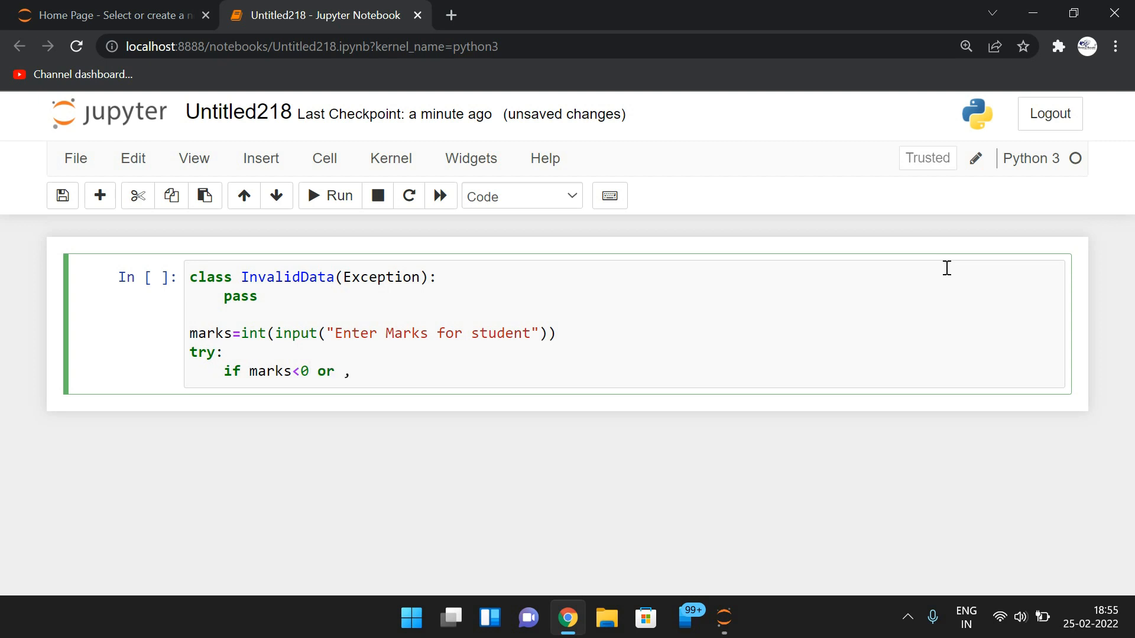
{"action": "type", "text": "mar"}
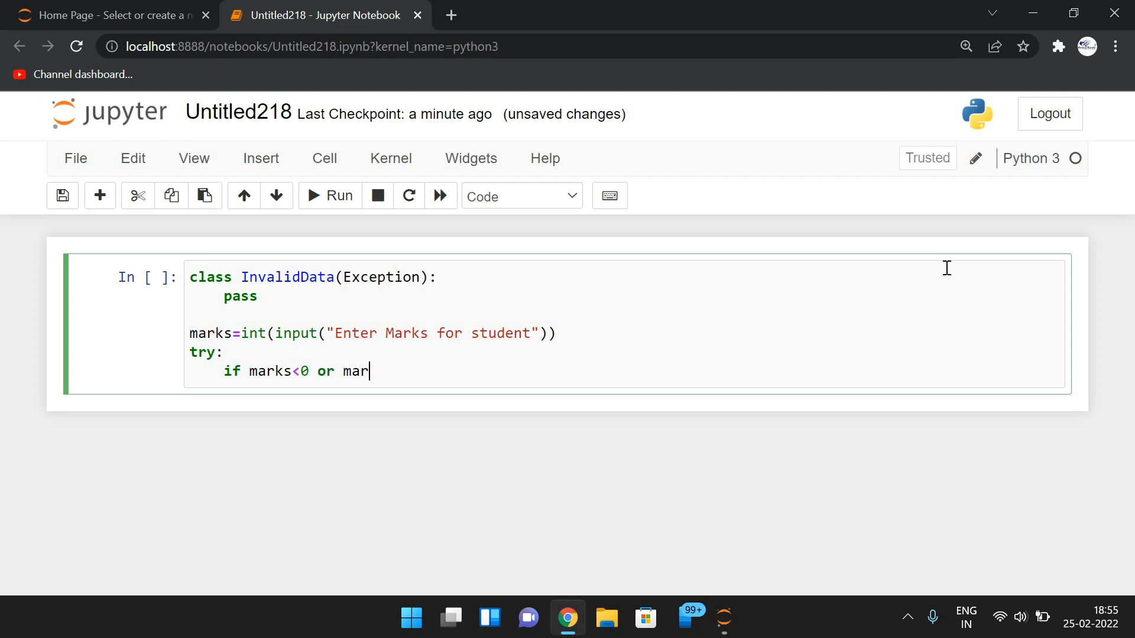
{"action": "type", "text": "ks>"}
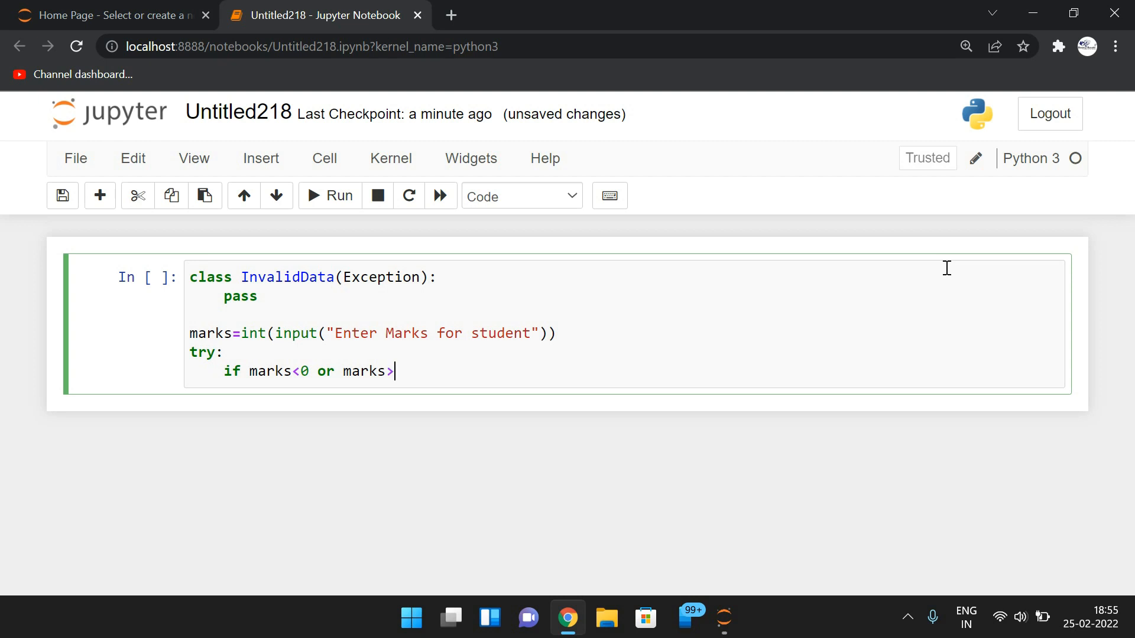
{"action": "type", "text": "100:"}
{"action": "type", "text": "ra"}
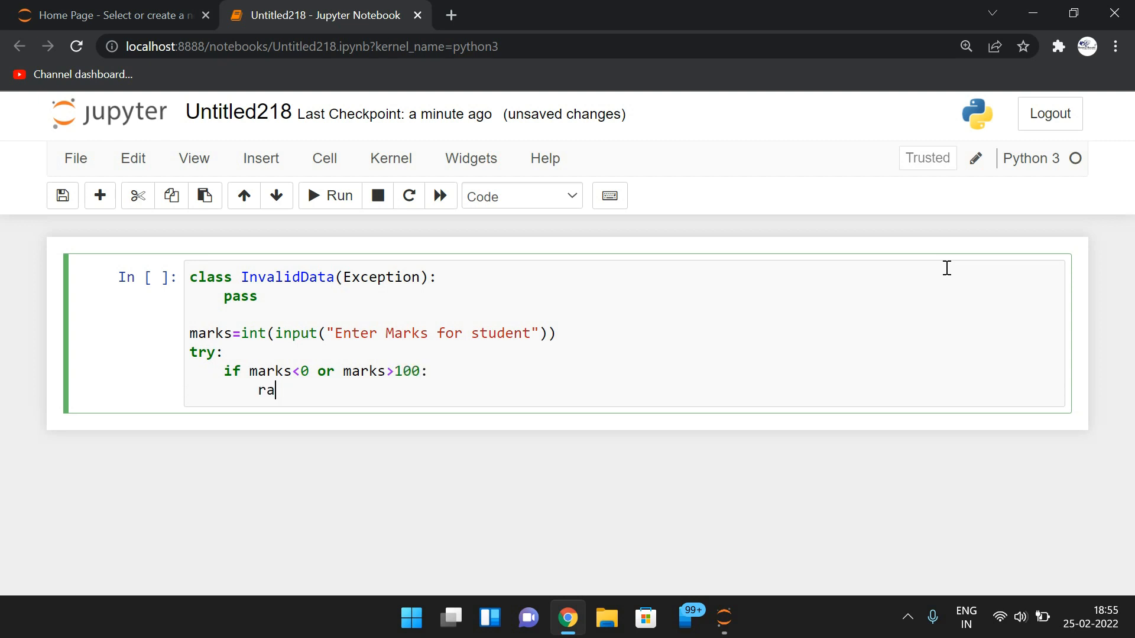
{"action": "type", "text": "ise In"}
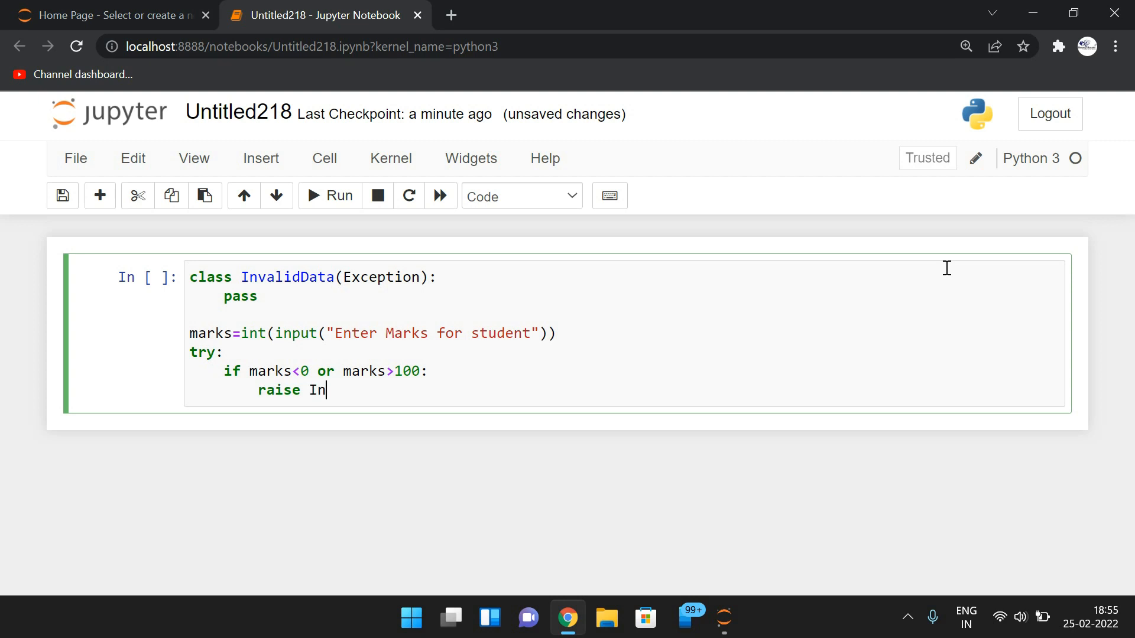
{"action": "type", "text": "validDa"}
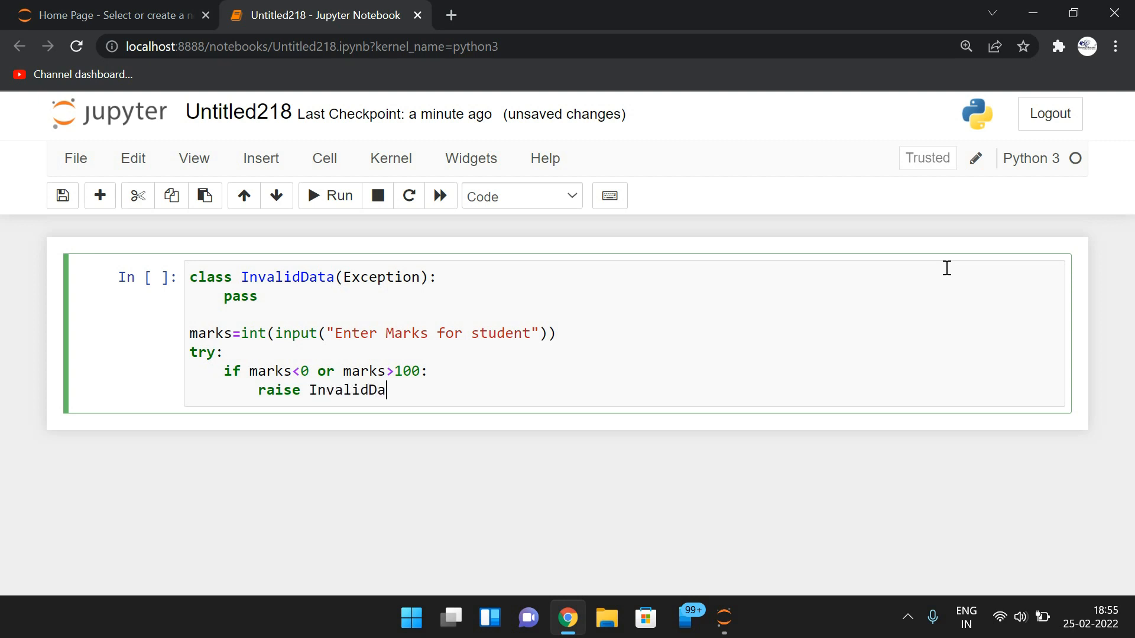
{"action": "type", "text": "ta"}
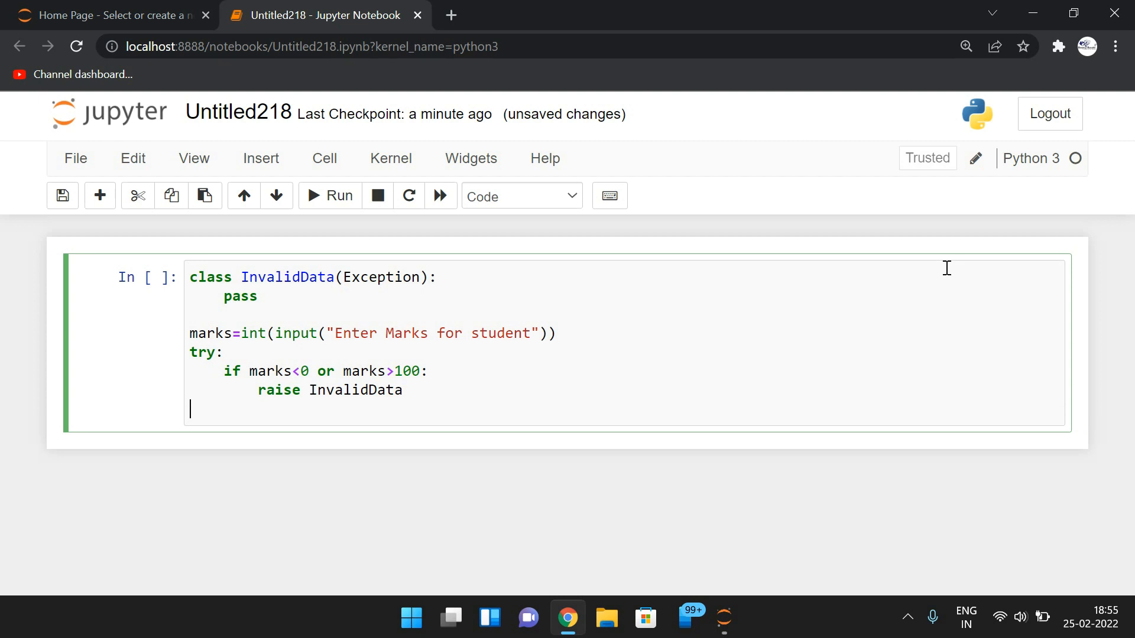
Add 'except InvalidData:' printing "Marks should be in between 0 and 100".
{"action": "type", "text": "except"}
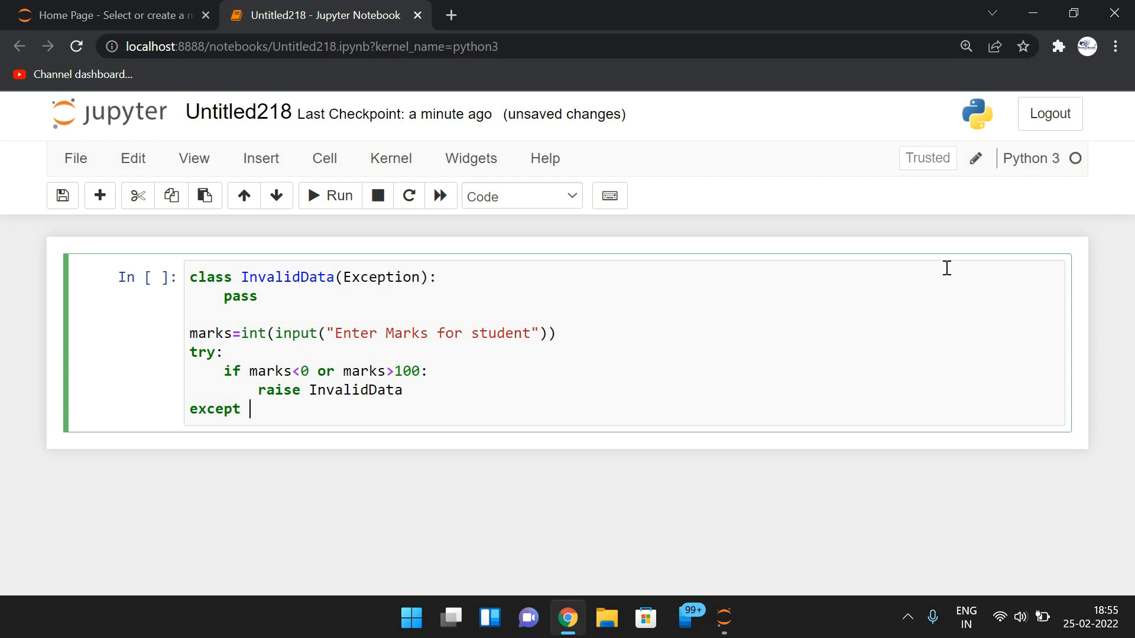
{"action": "type", "text": "Invalid"}
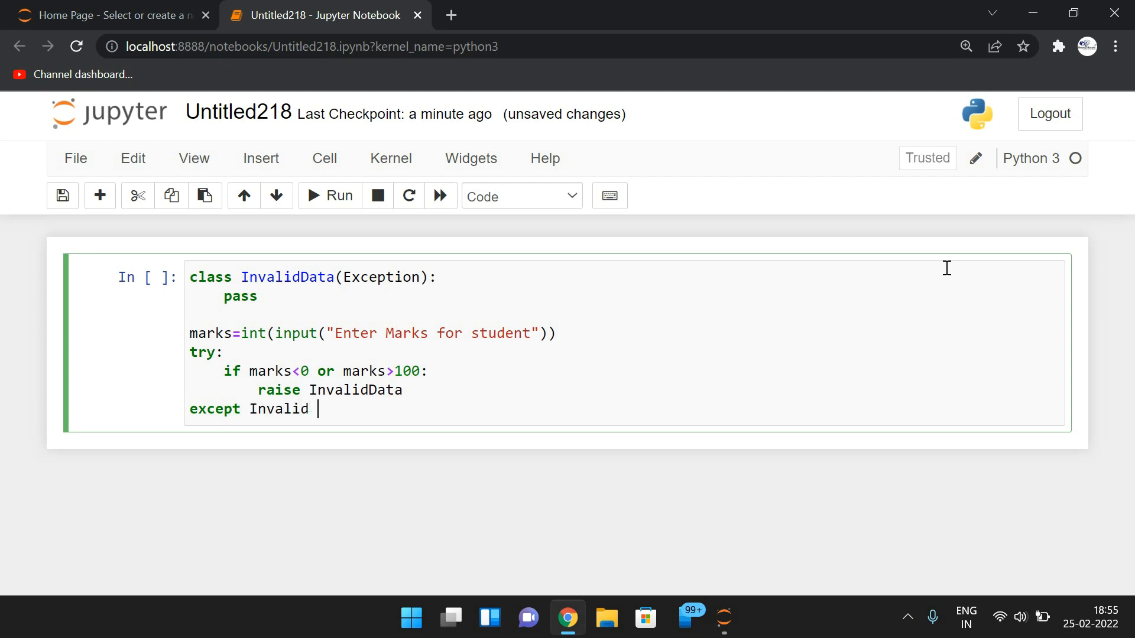
{"action": "type", "text": "Data:"}
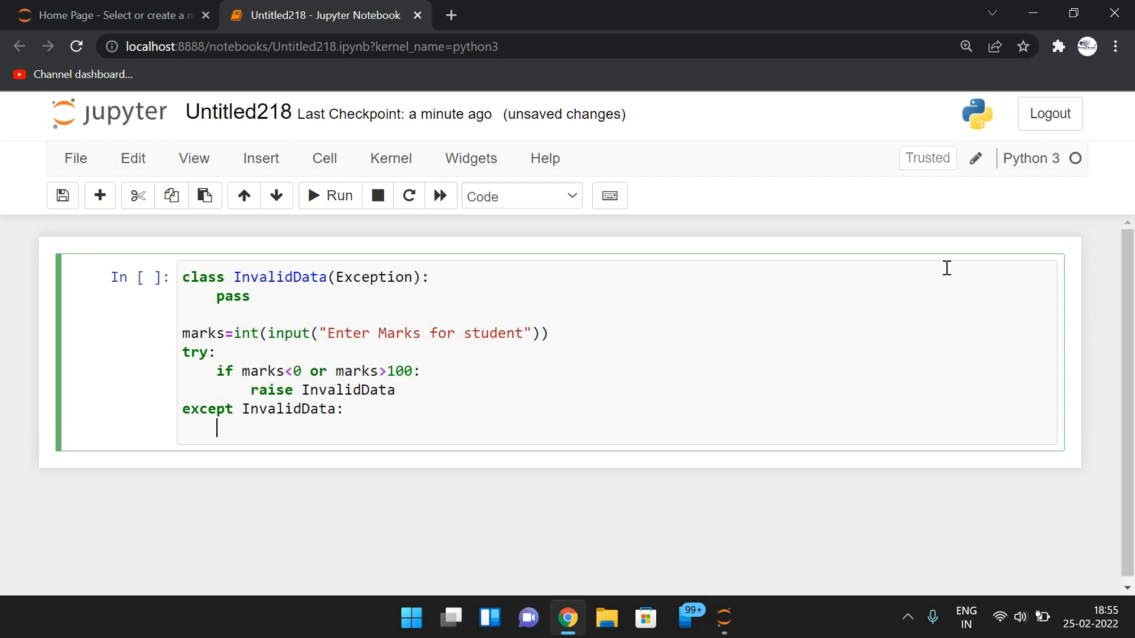
{"action": "type", "text": "print()"}
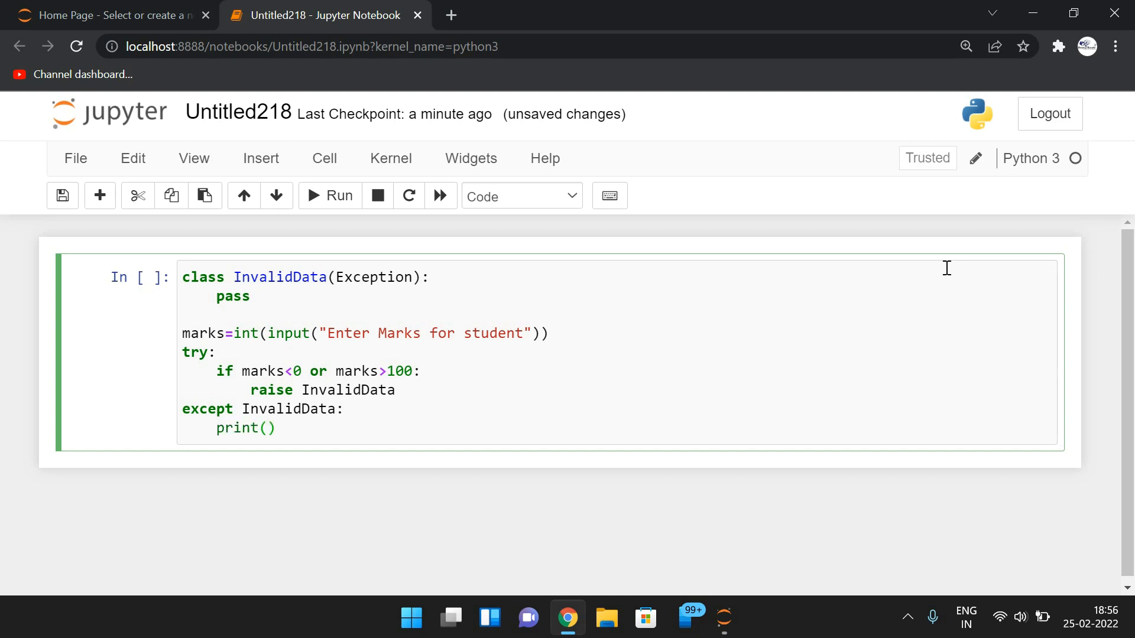
{"action": "left_click", "coordinate": [265, 428]}
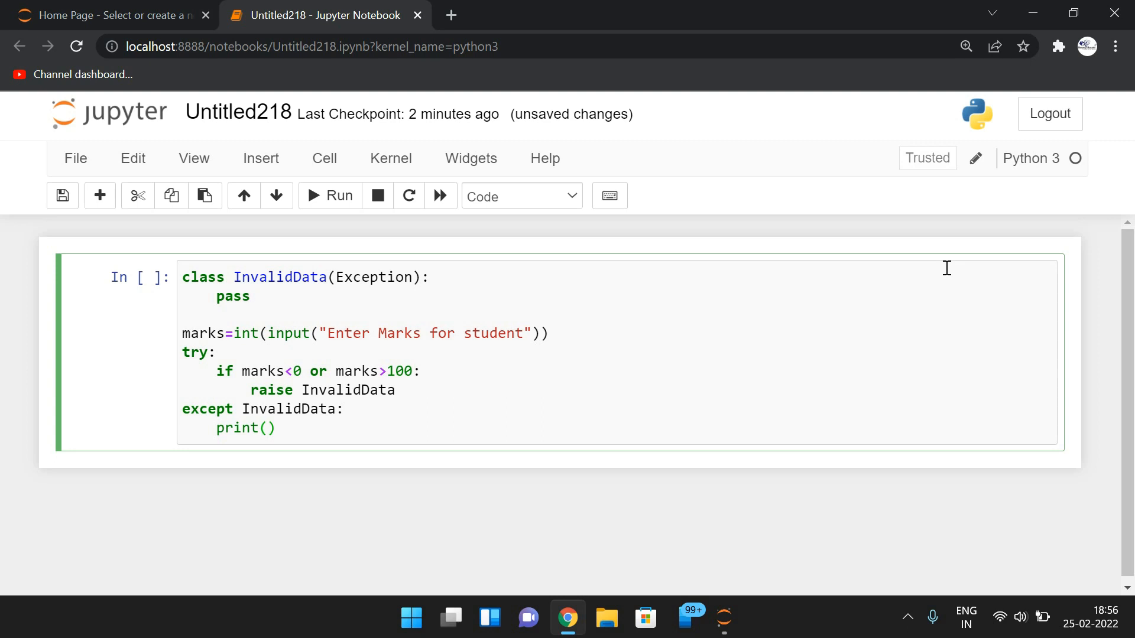
{"action": "type", "text": "\"Marks\""}
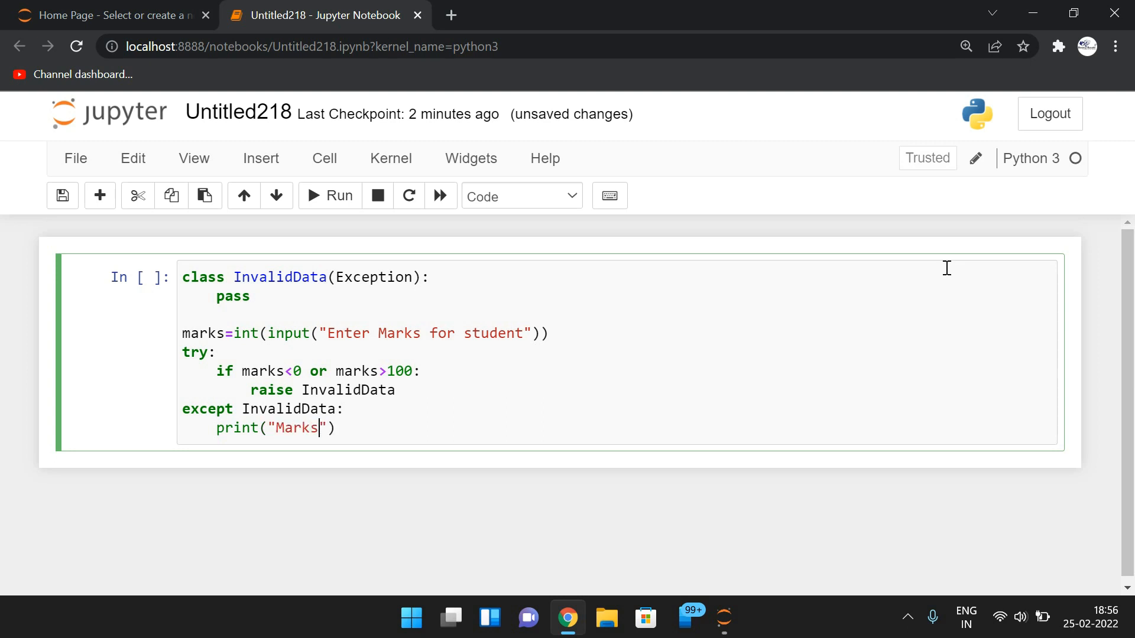
{"action": "type", "text": "should be"}
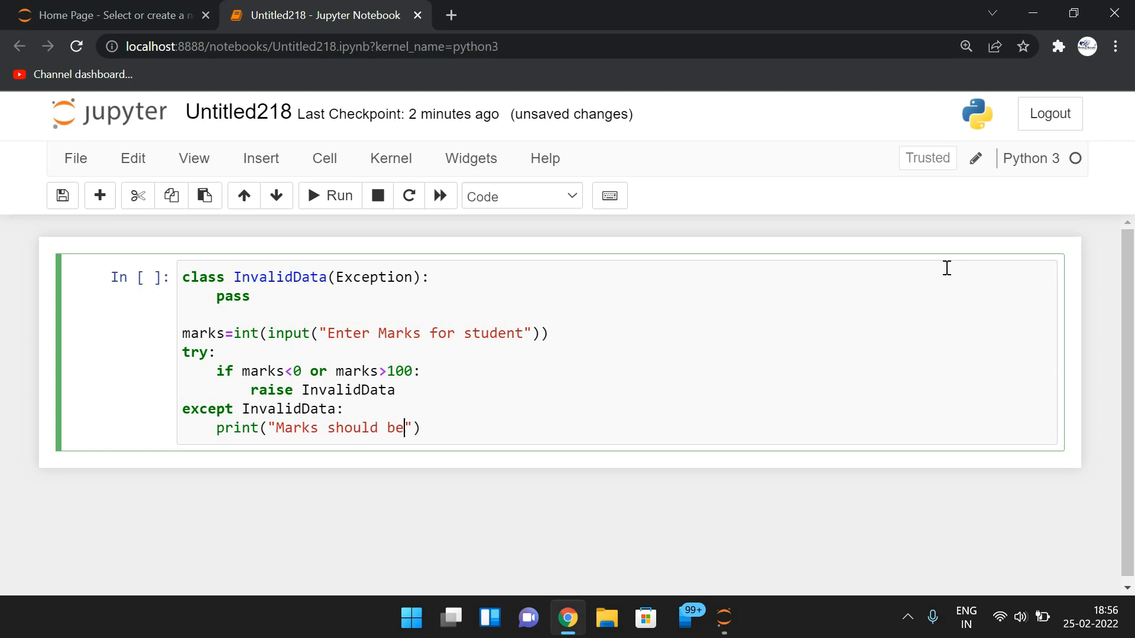
{"action": "type", "text": "in bete"}
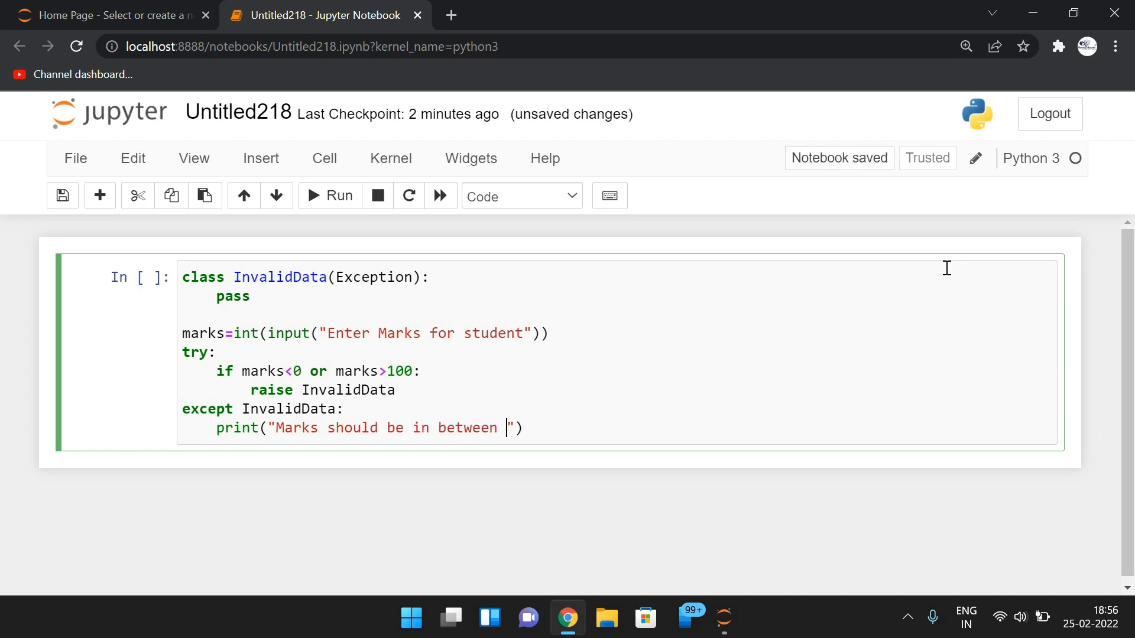
{"action": "type", "text": "0 and 01"}
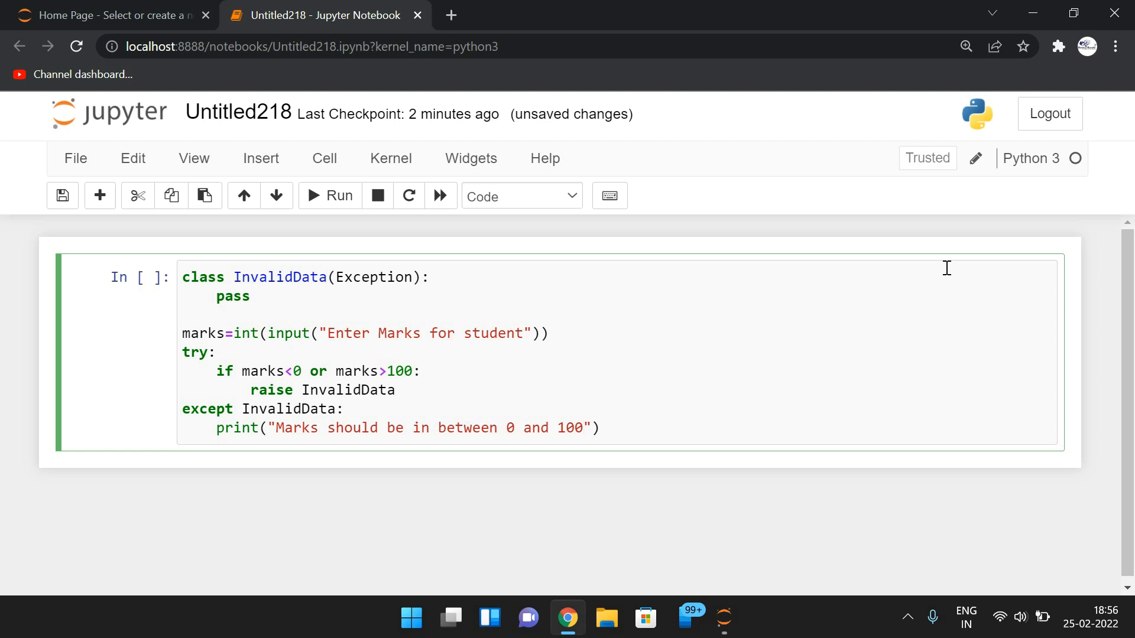
Run the cell and enter 120, printing the out-of-range marks message.
{"action": "left_click", "coordinate": [329, 196]}
{"action": "type", "text": "120"}
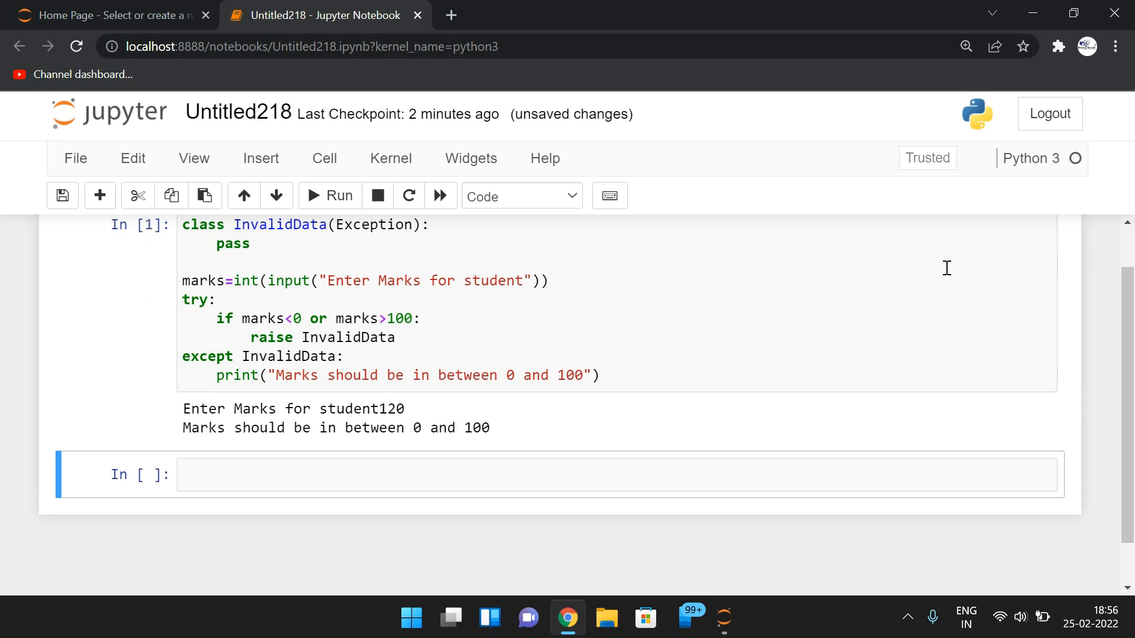
{"action": "mouse_move", "coordinate": [370, 281]}
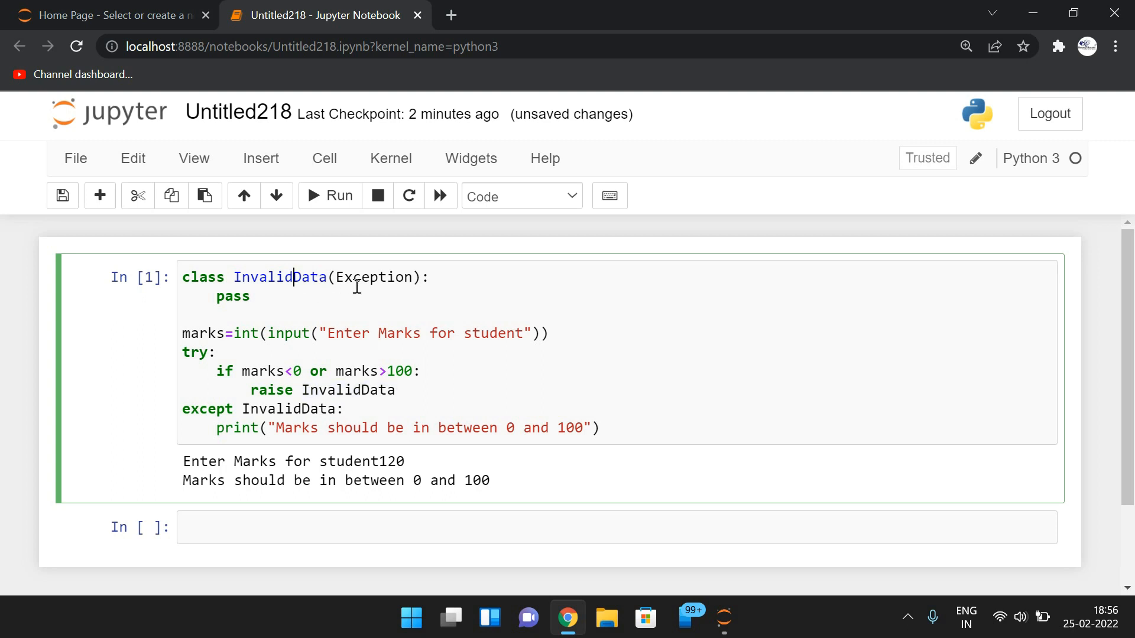
Rename the raised and caught exception to InvalidMarks and rerun with 120, getting a NameError.
{"action": "left_click", "coordinate": [328, 195]}
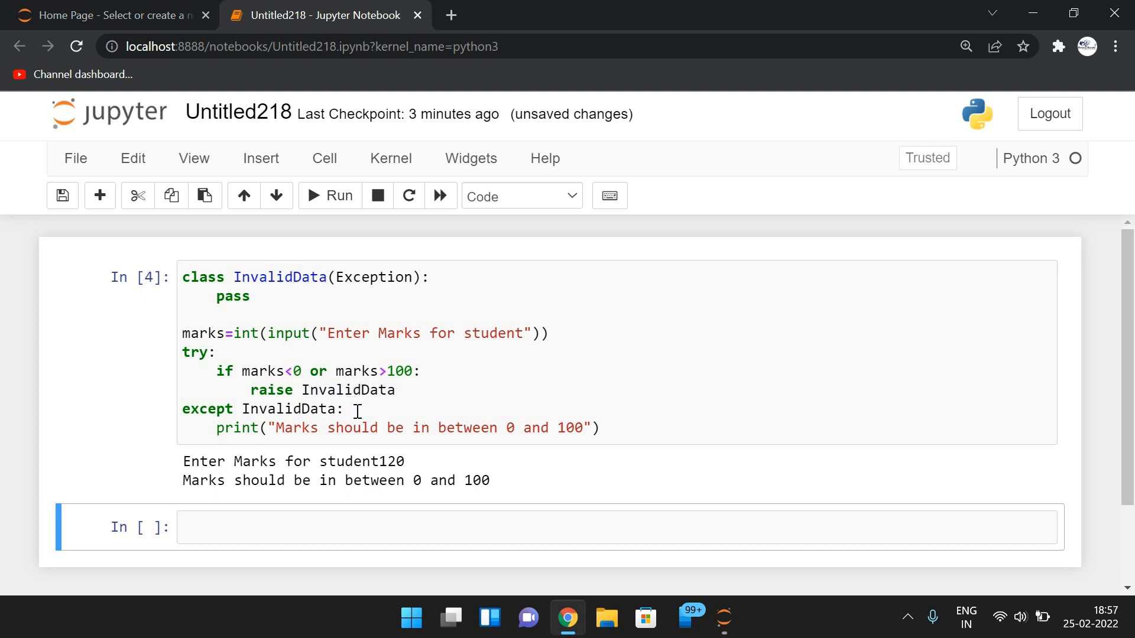
{"action": "left_click", "coordinate": [413, 398]}
{"action": "type", "text": "Marks"}
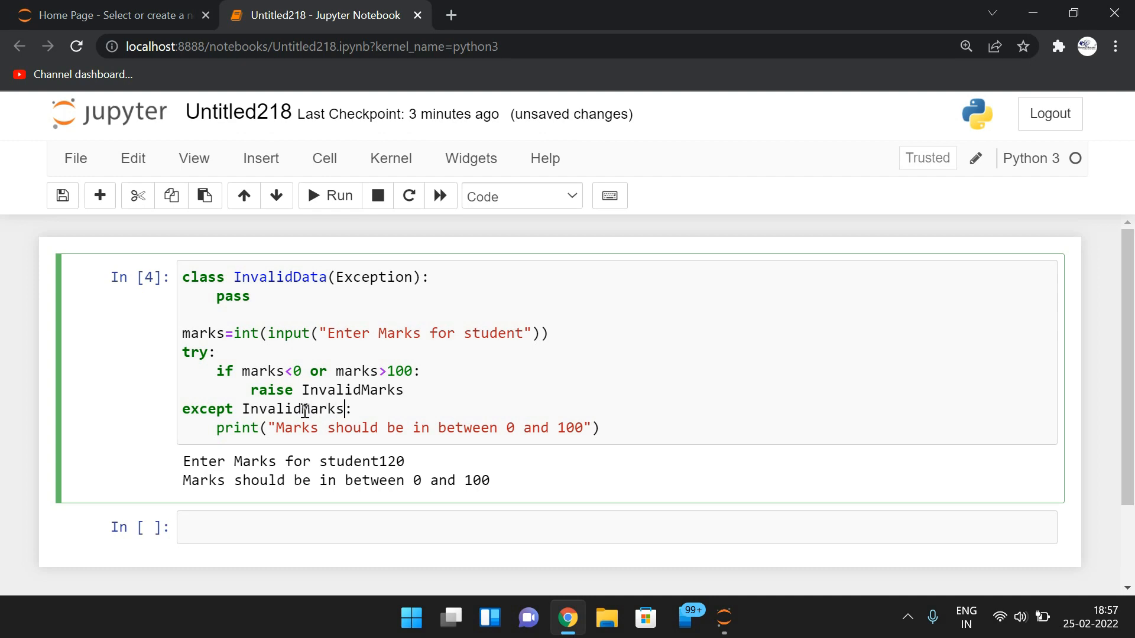
{"action": "left_click", "coordinate": [328, 195]}
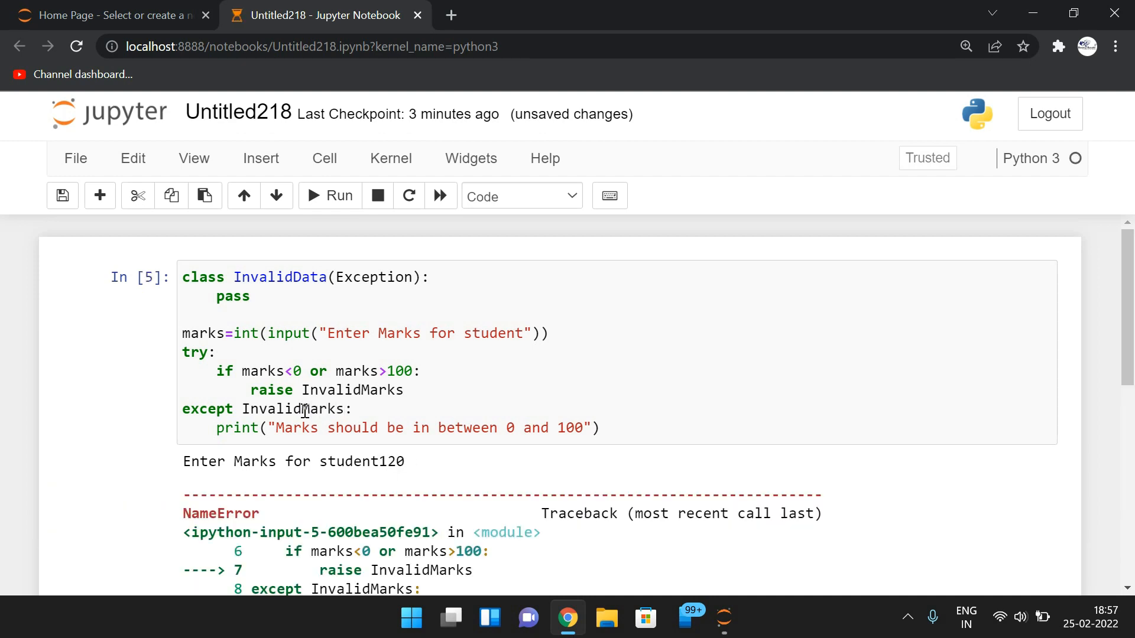
{"action": "scroll", "scroll_direction": "down", "scroll_amount": 3}
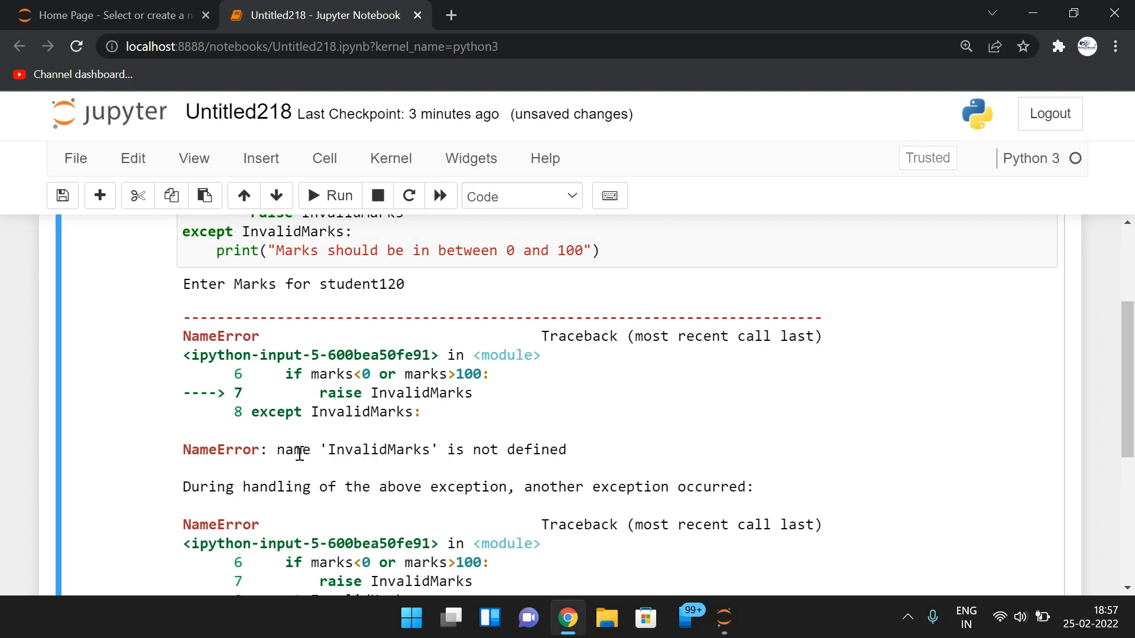
{"action": "scroll", "scroll_direction": "up", "scroll_amount": 3}
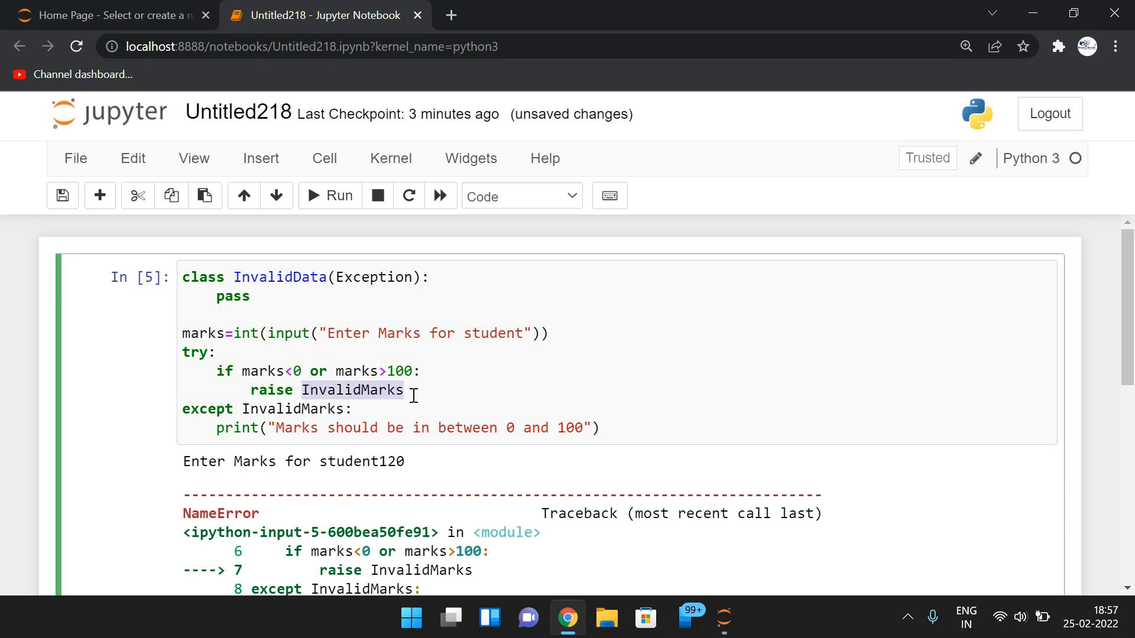
{"action": "scroll", "scroll_direction": "down", "scroll_amount": 3}
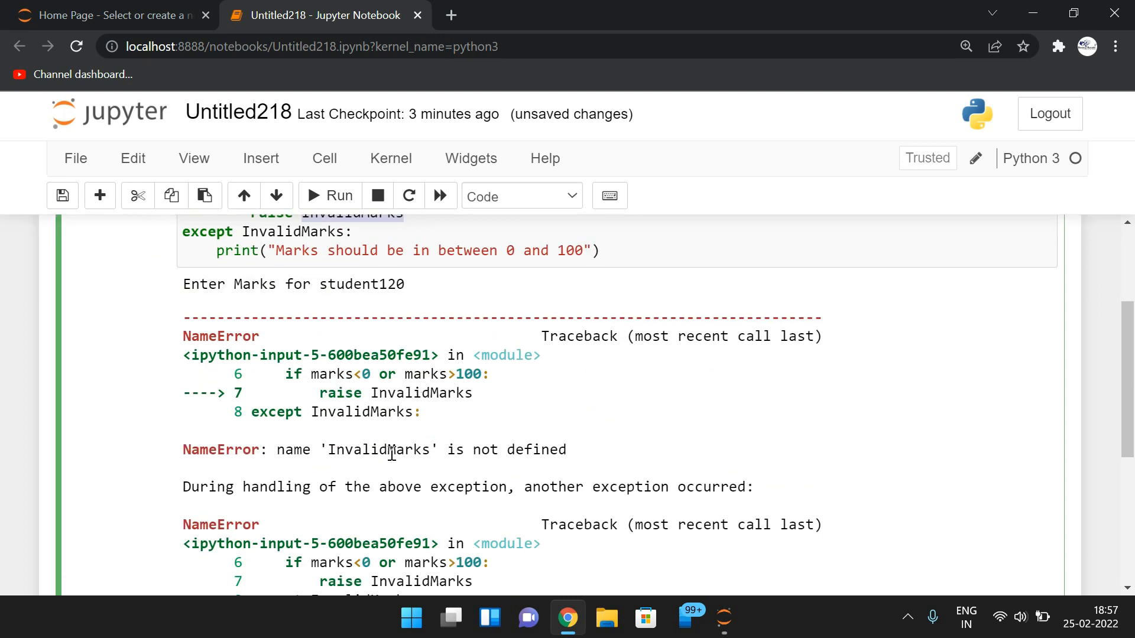
{"action": "scroll", "scroll_direction": "up", "scroll_amount": 3}
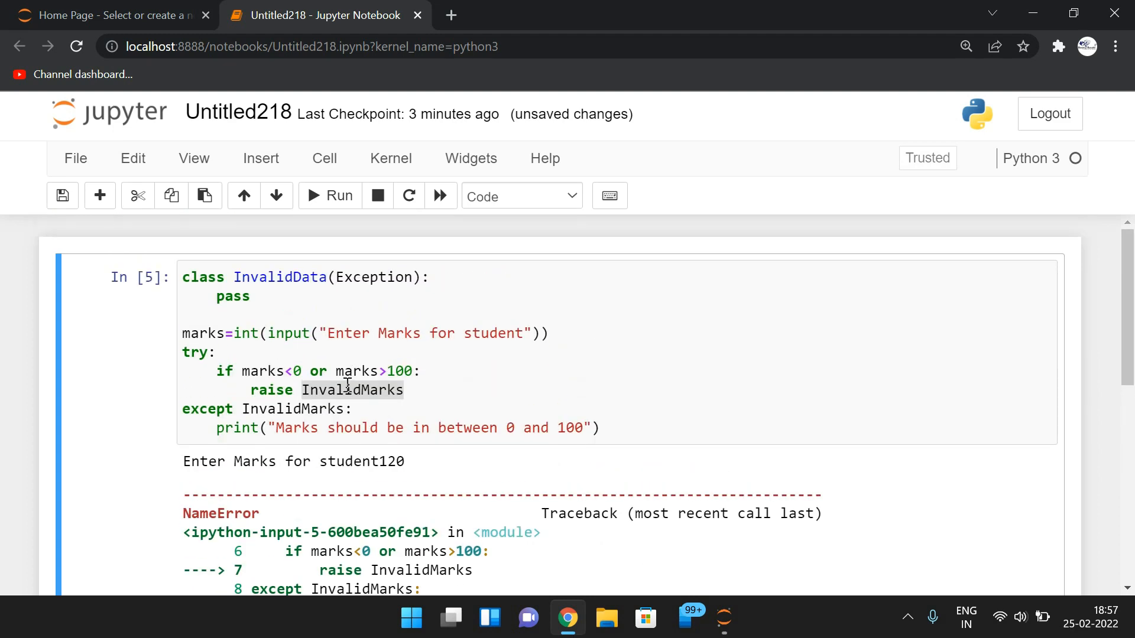
{"action": "left_click", "coordinate": [344, 286]}
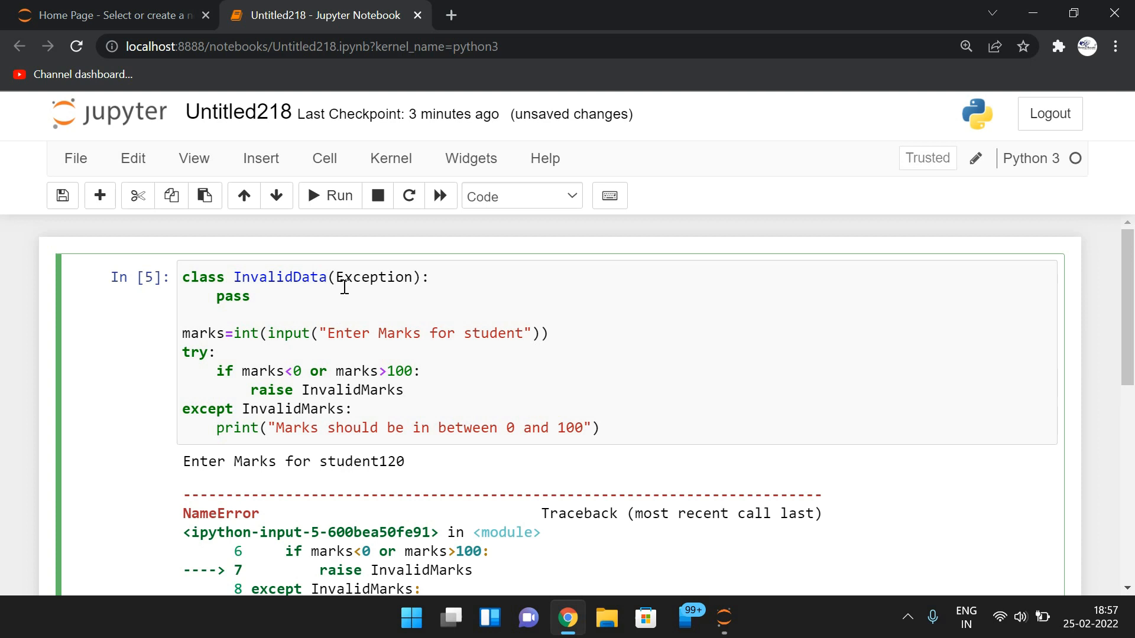
Add 'class InvalidMarks(Exception):' with pass below InvalidData and rerun the cell.
{"action": "type", "text": "class"}
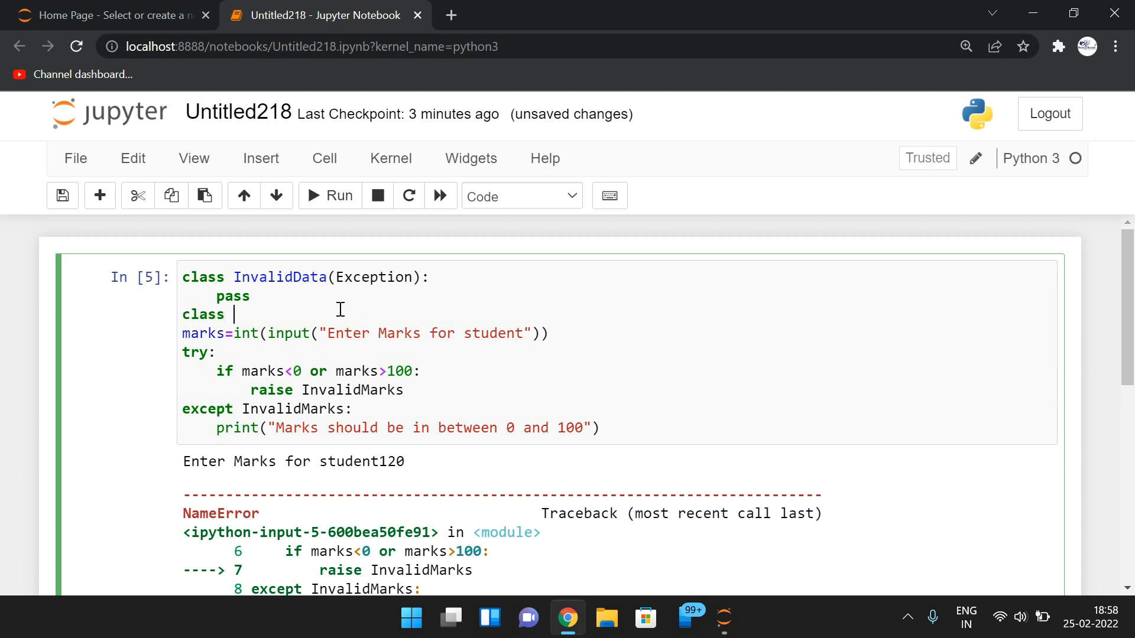
{"action": "type", "text": "Invali"}
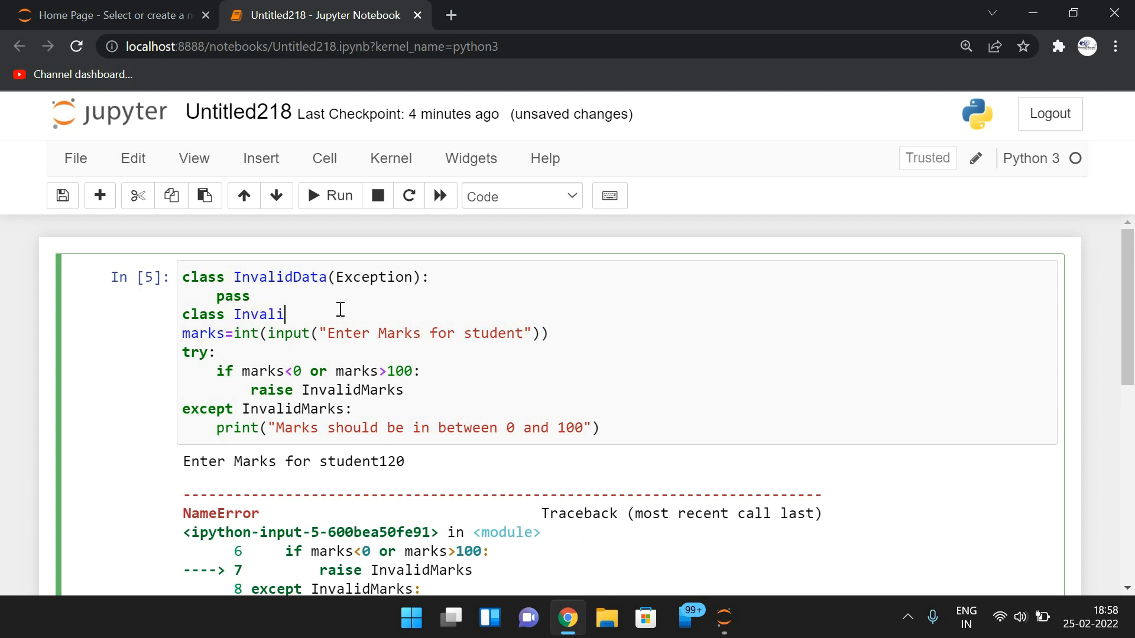
{"action": "type", "text": "dMarks"}
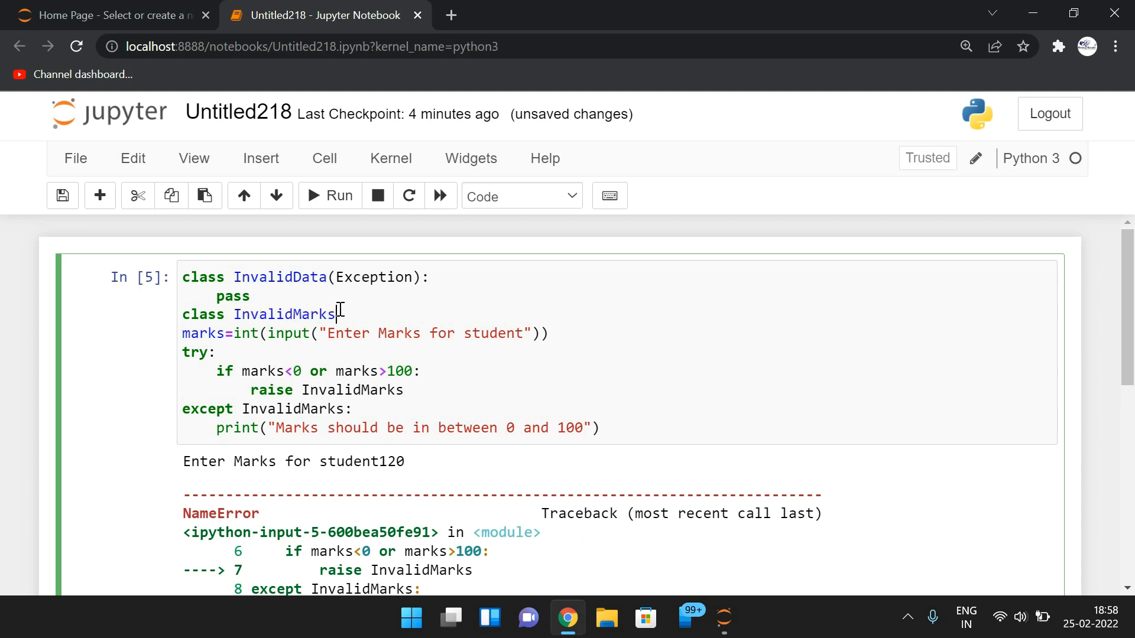
{"action": "type", "text": "(Exceptio"}
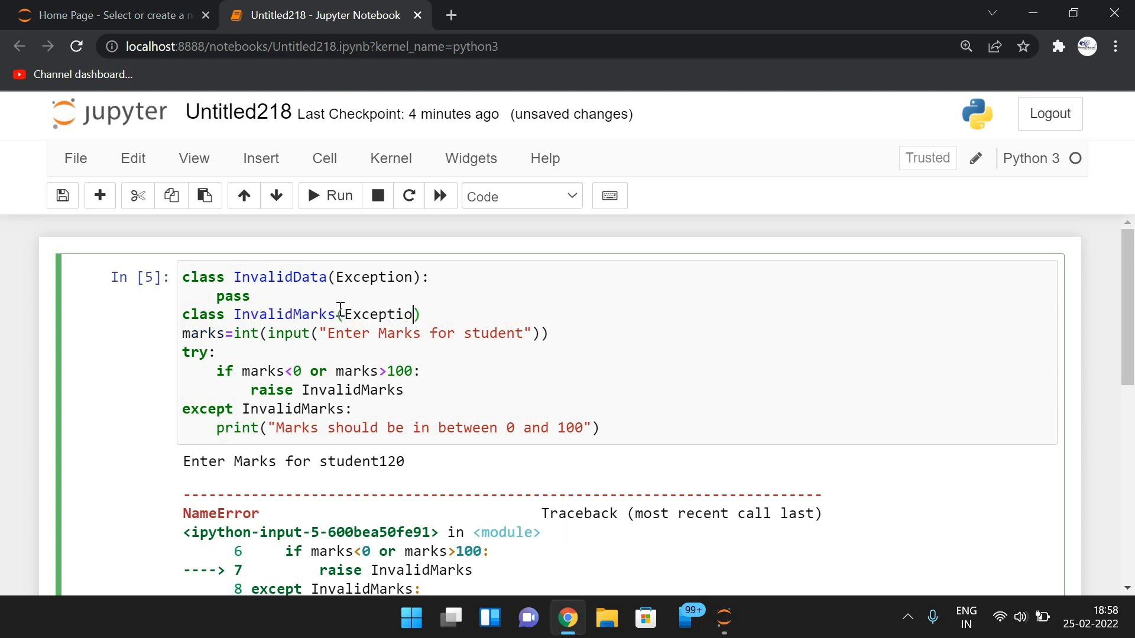
{"action": "key", "text": "Enter"}
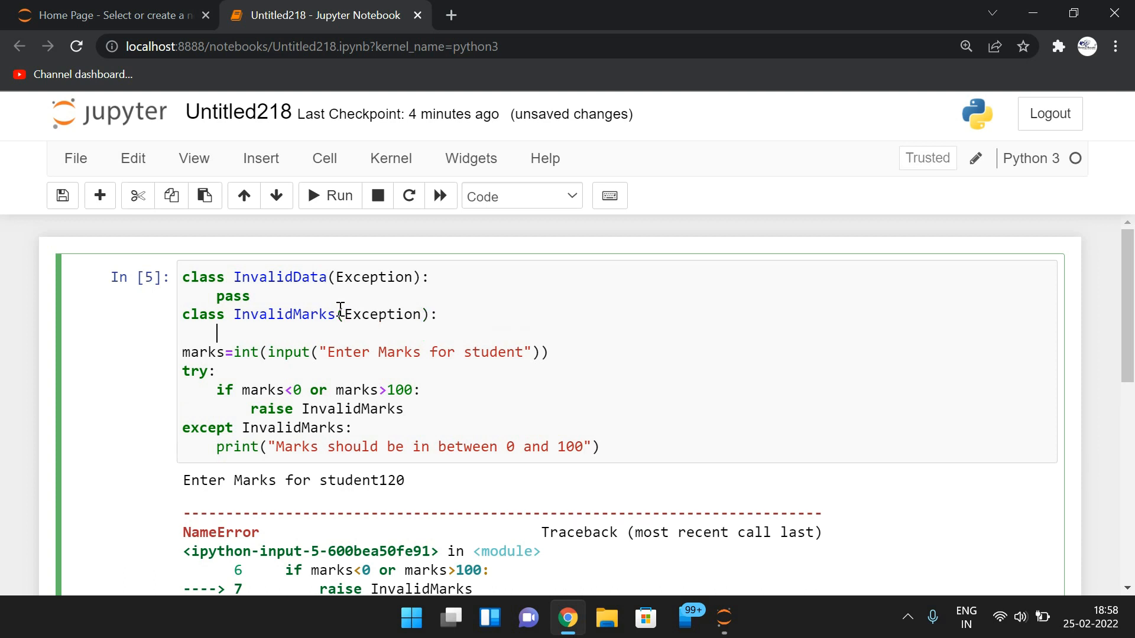
{"action": "left_click", "coordinate": [328, 195]}
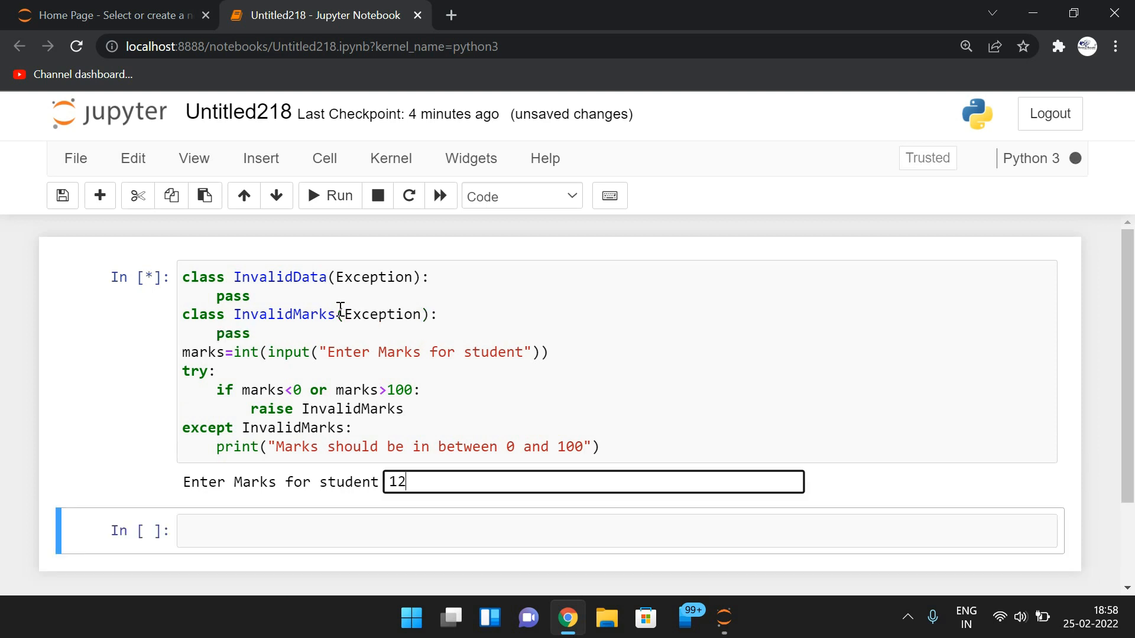